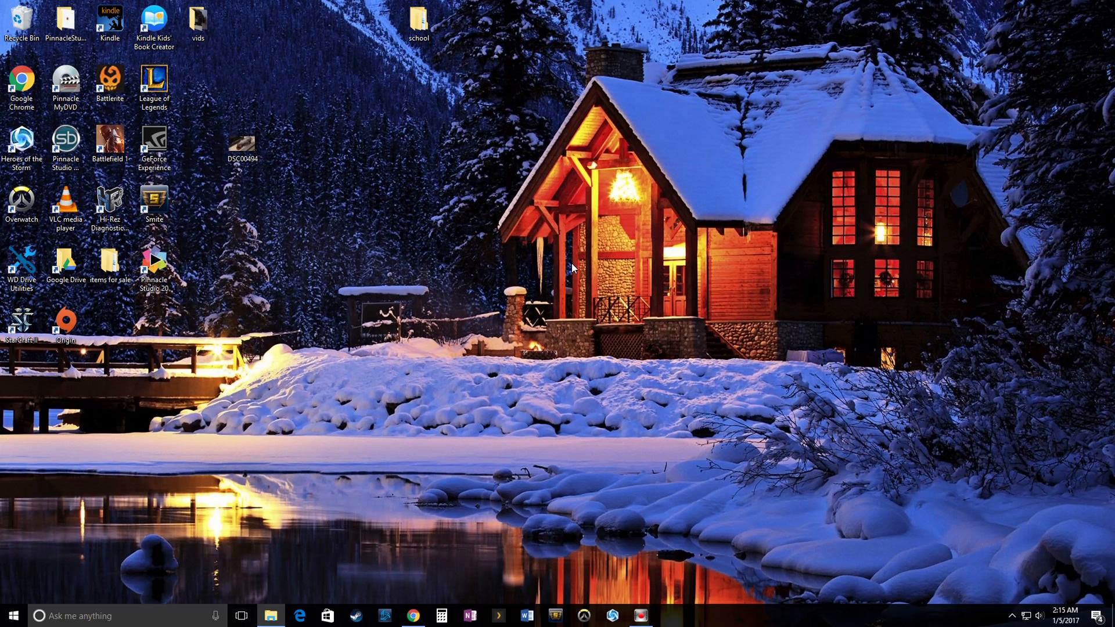
{"action": "mouse_move", "coordinate": [423, 610]}
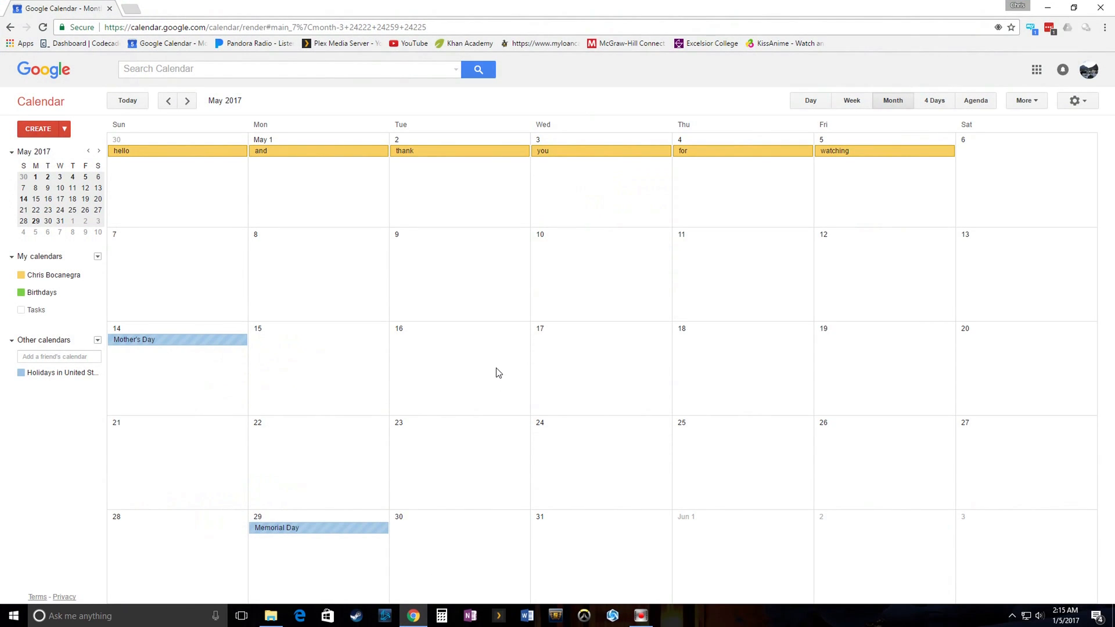
{"action": "mouse_move", "coordinate": [806, 281]}
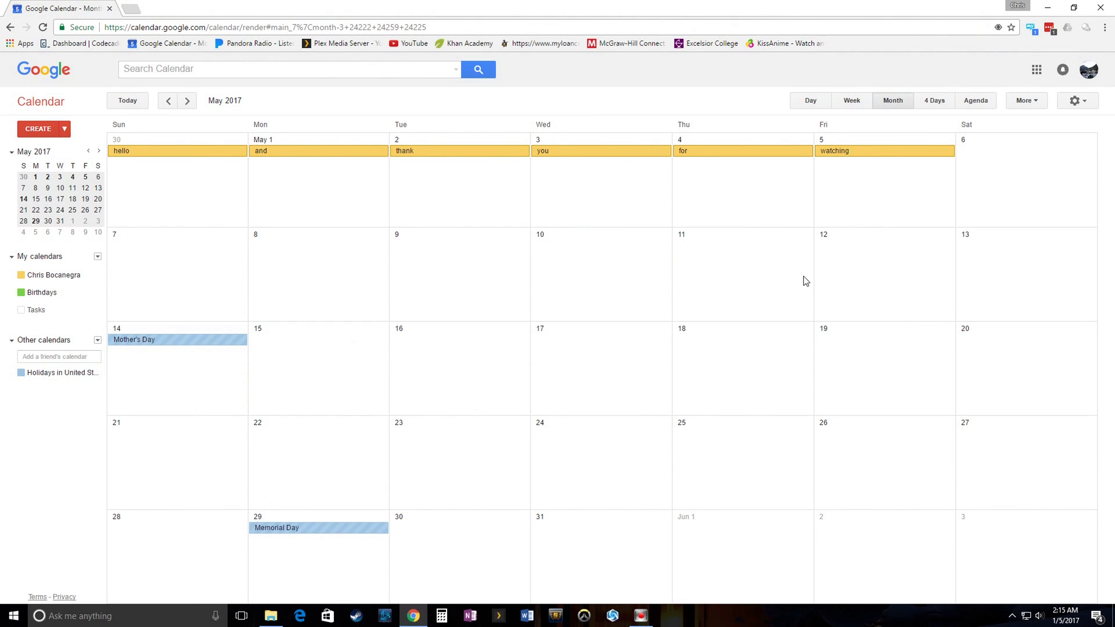
{"action": "mouse_move", "coordinate": [573, 181]}
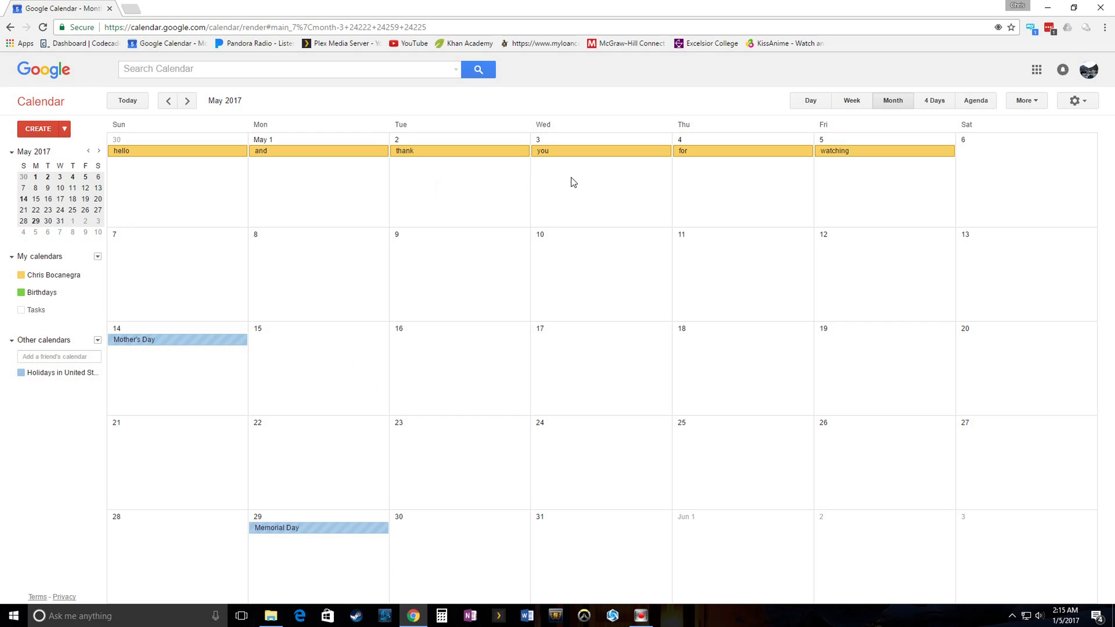
{"action": "mouse_move", "coordinate": [850, 169]}
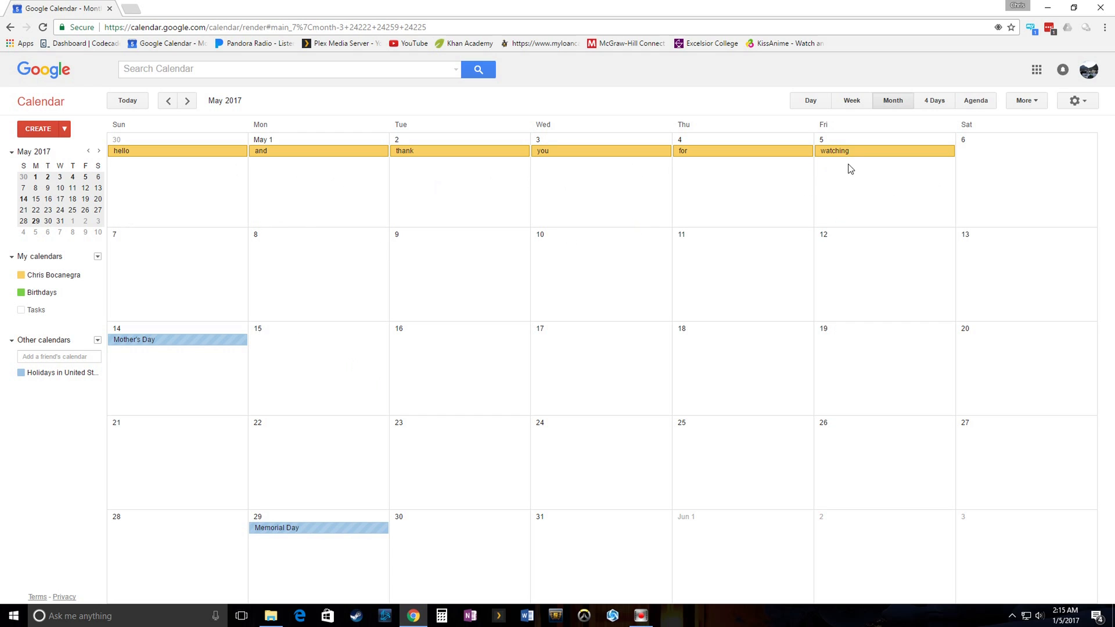
{"action": "mouse_move", "coordinate": [1032, 232]}
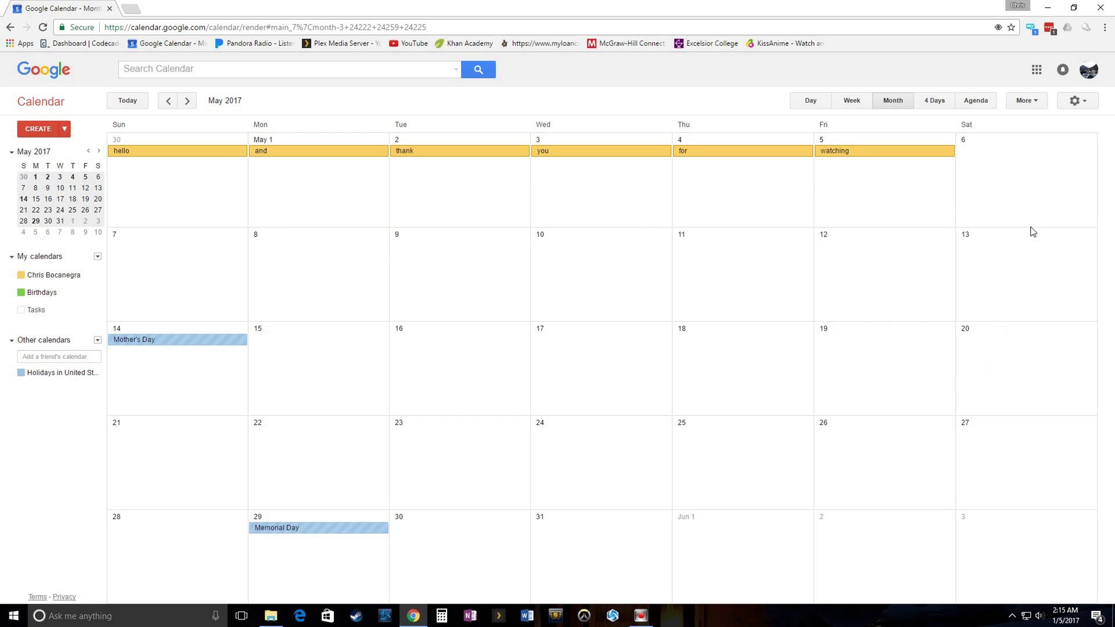
{"action": "mouse_move", "coordinate": [1090, 115]}
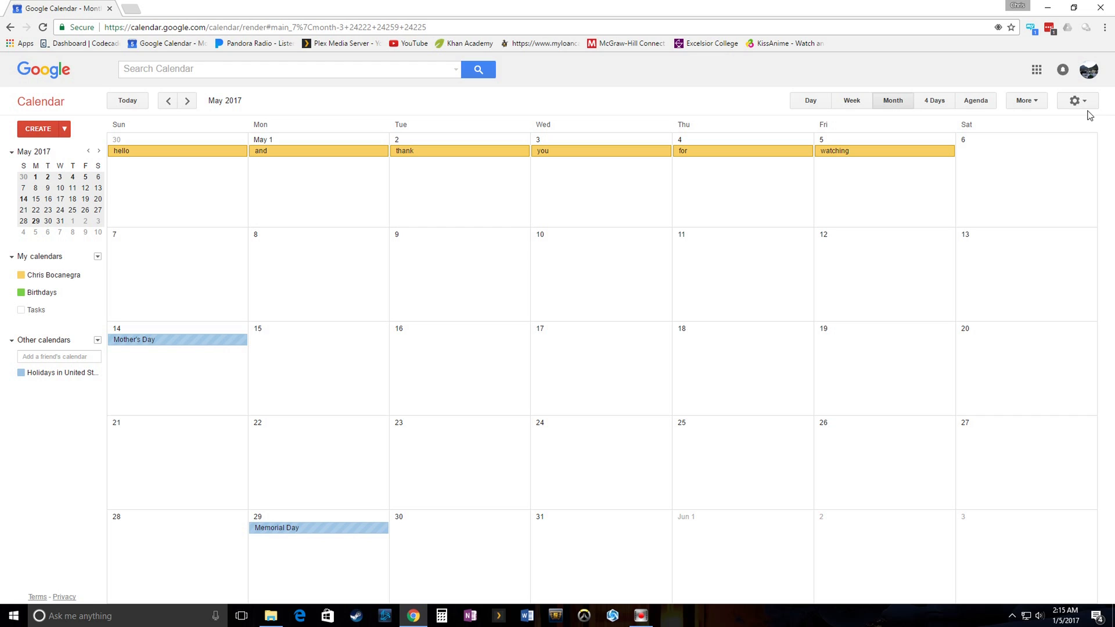
Step: Open Calendar Settings from the gear menu and browse the General options like time zone and default view
{"action": "left_click", "coordinate": [1074, 100]}
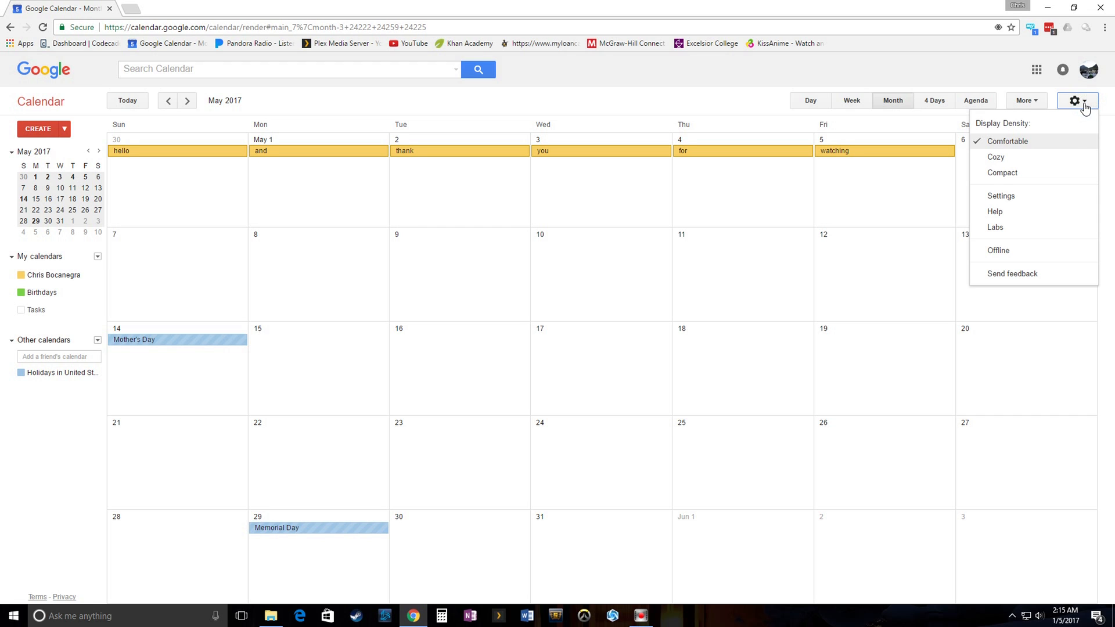
{"action": "left_click", "coordinate": [1000, 196]}
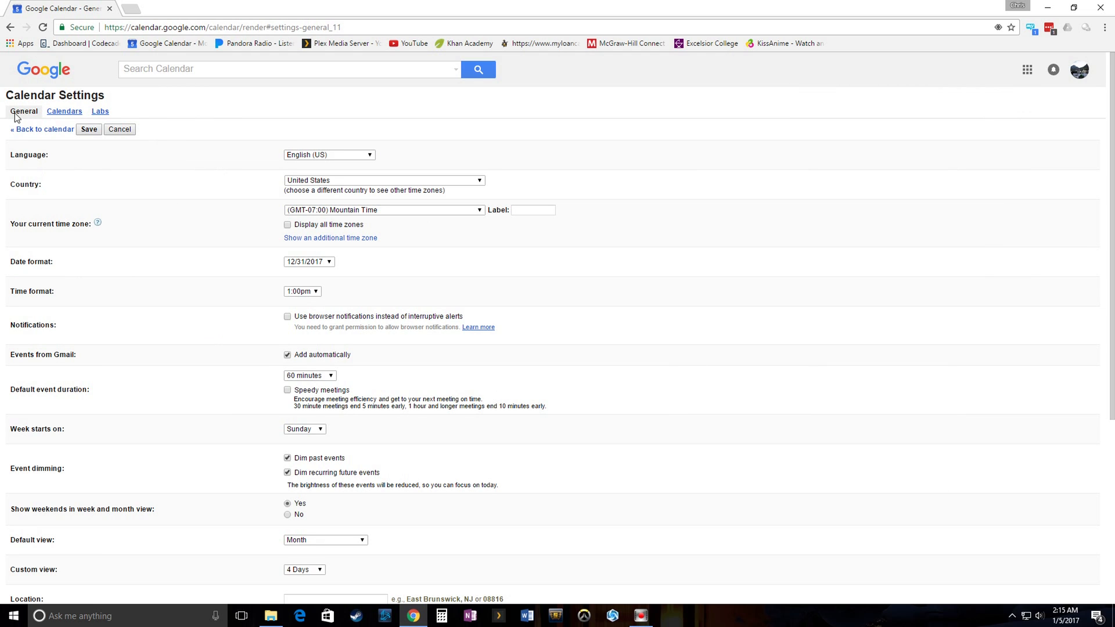
{"action": "mouse_move", "coordinate": [27, 129]}
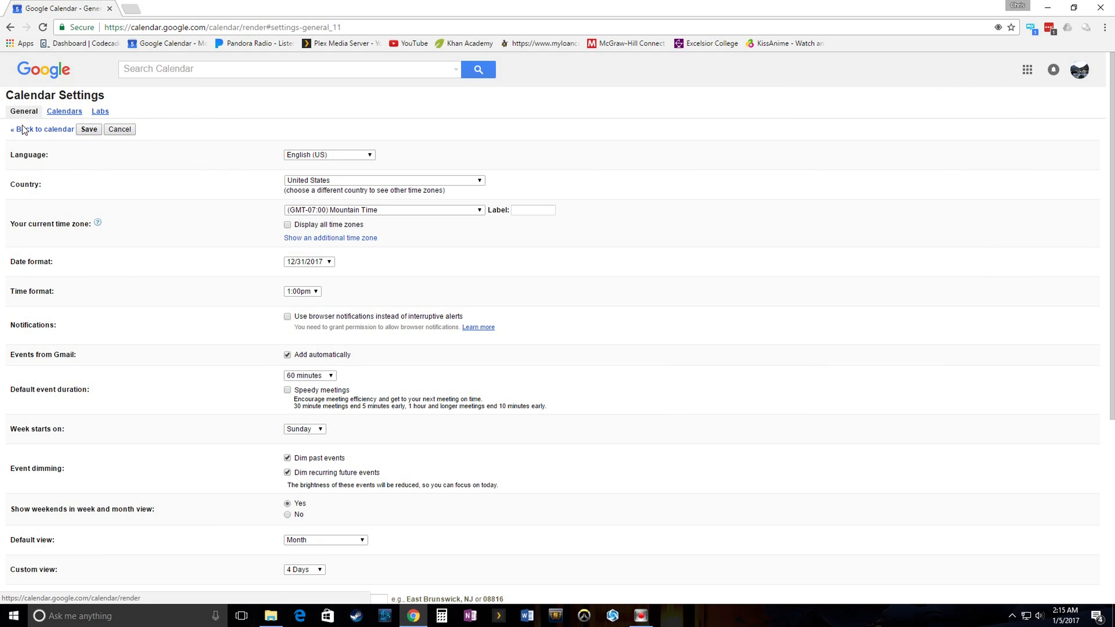
{"action": "scroll", "scroll_direction": "down", "scroll_amount": 3}
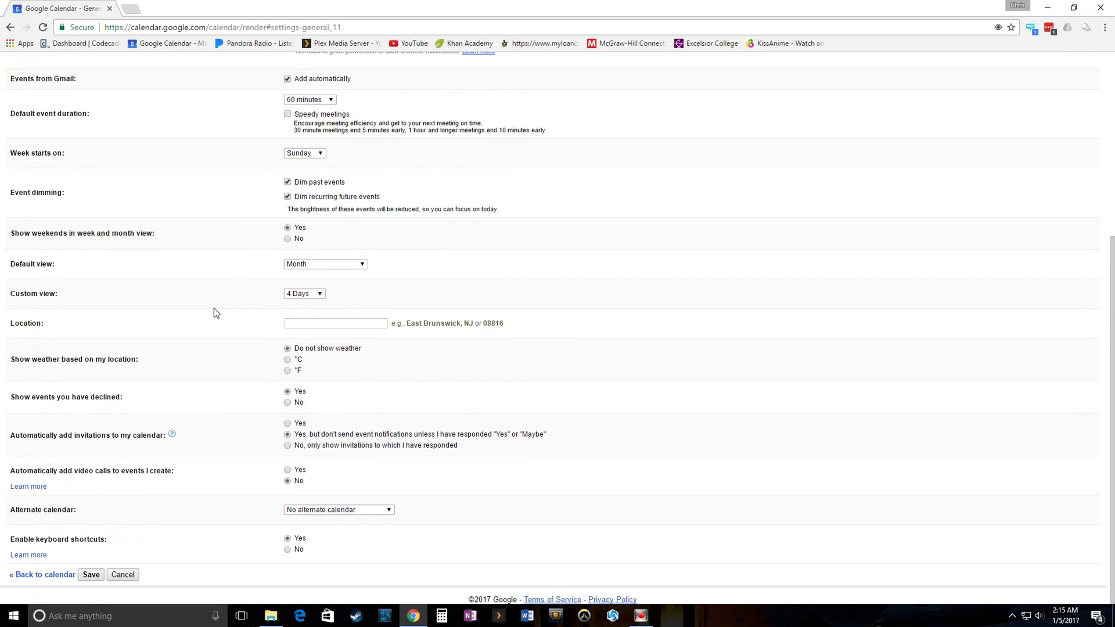
{"action": "mouse_move", "coordinate": [480, 477]}
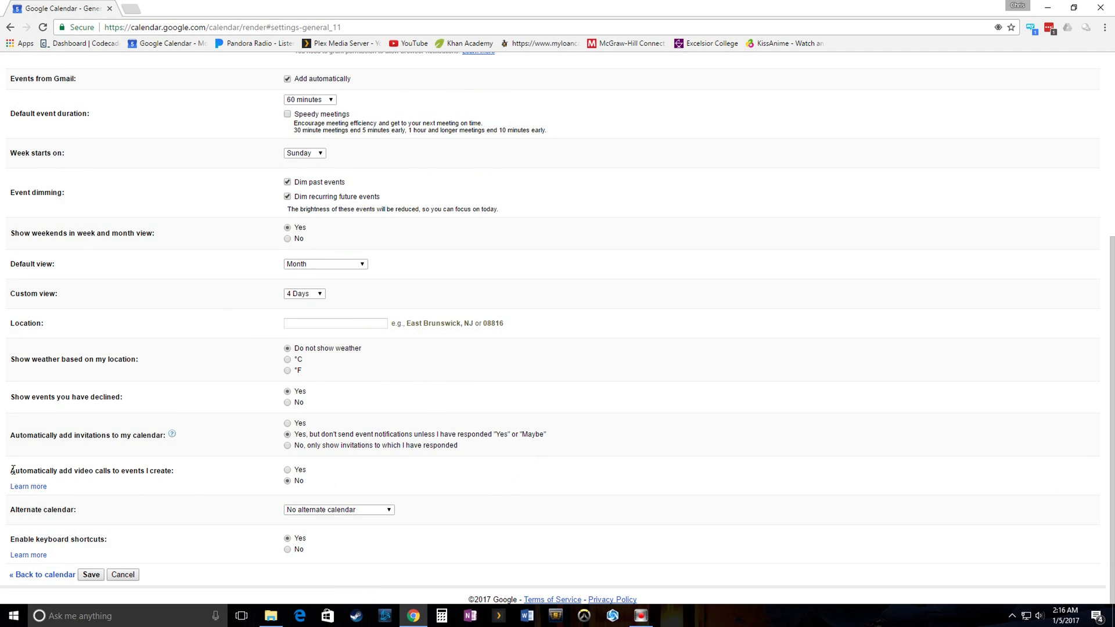
{"action": "mouse_move", "coordinate": [425, 533]}
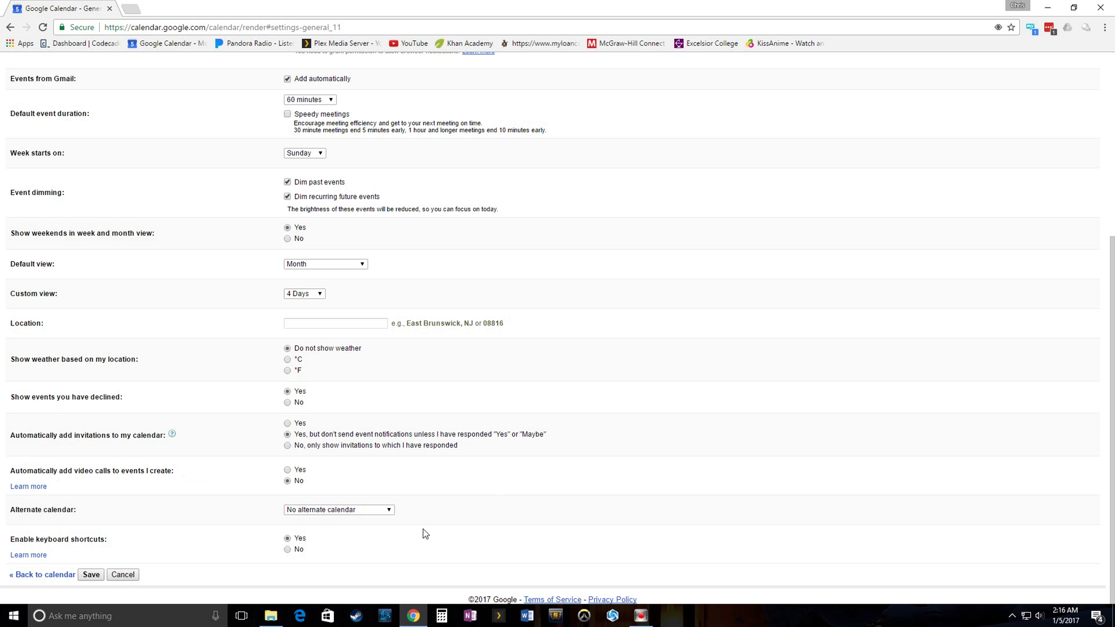
{"action": "mouse_move", "coordinate": [389, 474]}
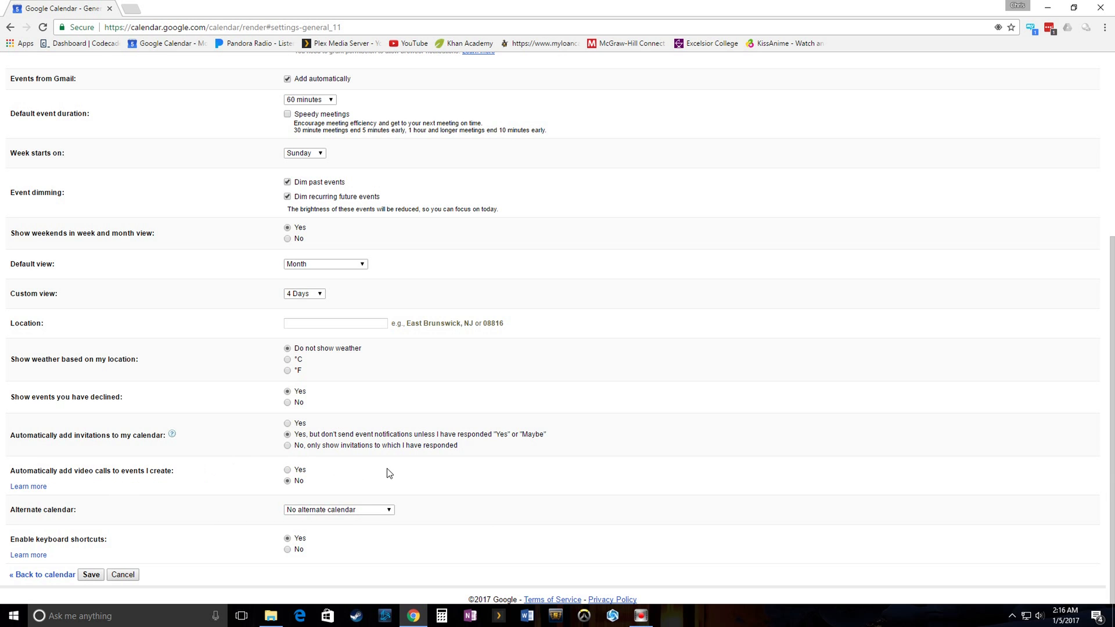
{"action": "scroll", "scroll_direction": "up", "scroll_amount": 3}
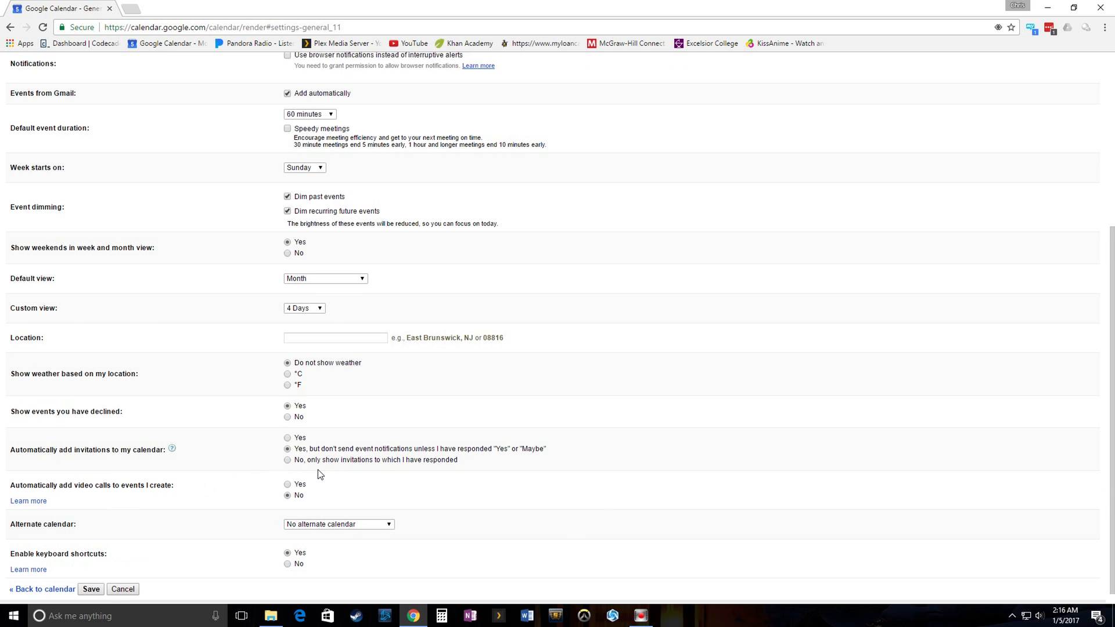
{"action": "scroll", "scroll_direction": "down", "scroll_amount": 3}
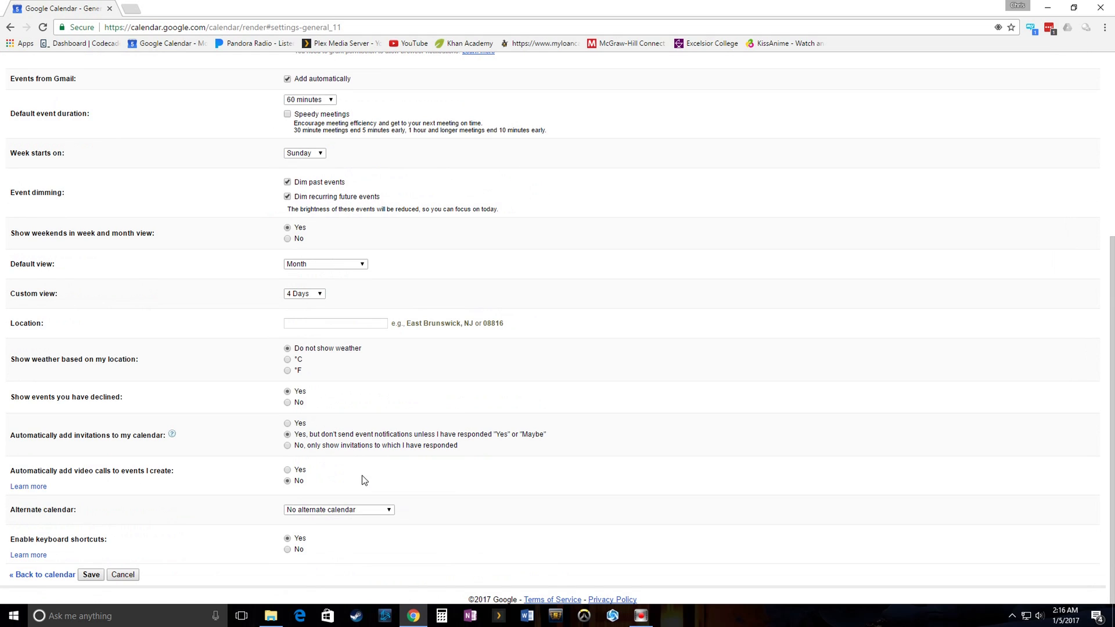
{"action": "scroll", "scroll_direction": "up", "scroll_amount": 3}
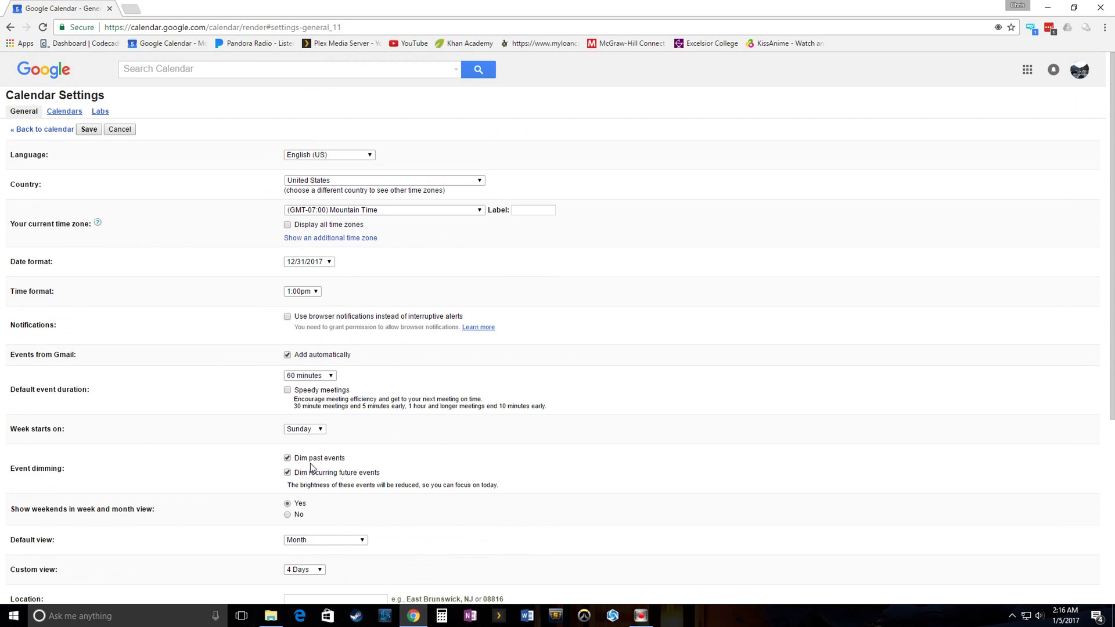
{"action": "mouse_move", "coordinate": [158, 301]}
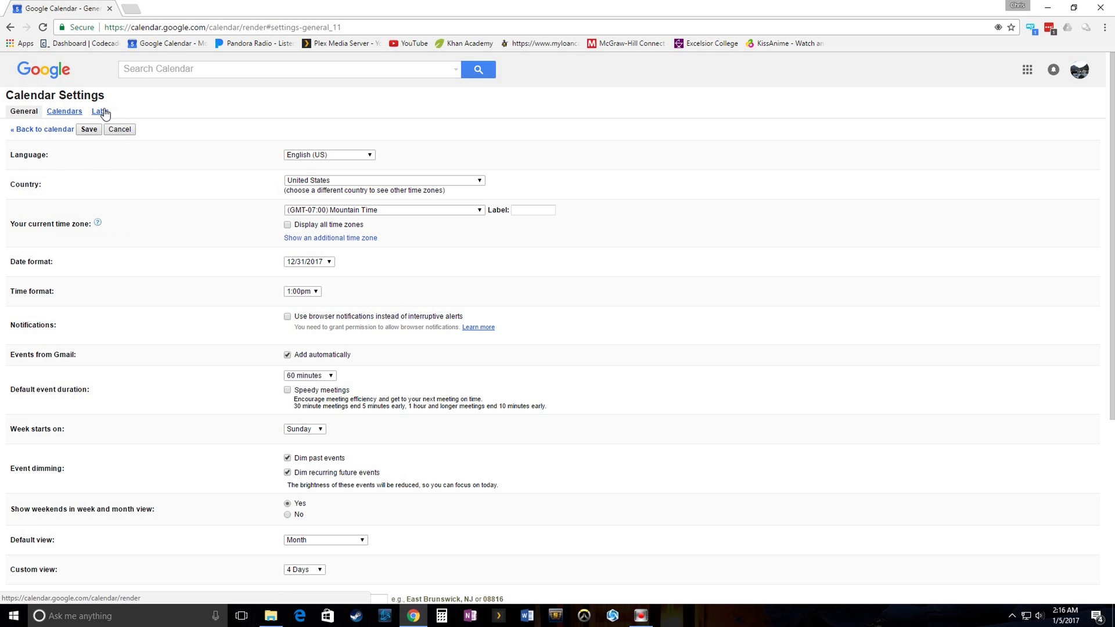
Step: Switch to the Labs tab and locate the Background image feature
{"action": "left_click", "coordinate": [99, 111]}
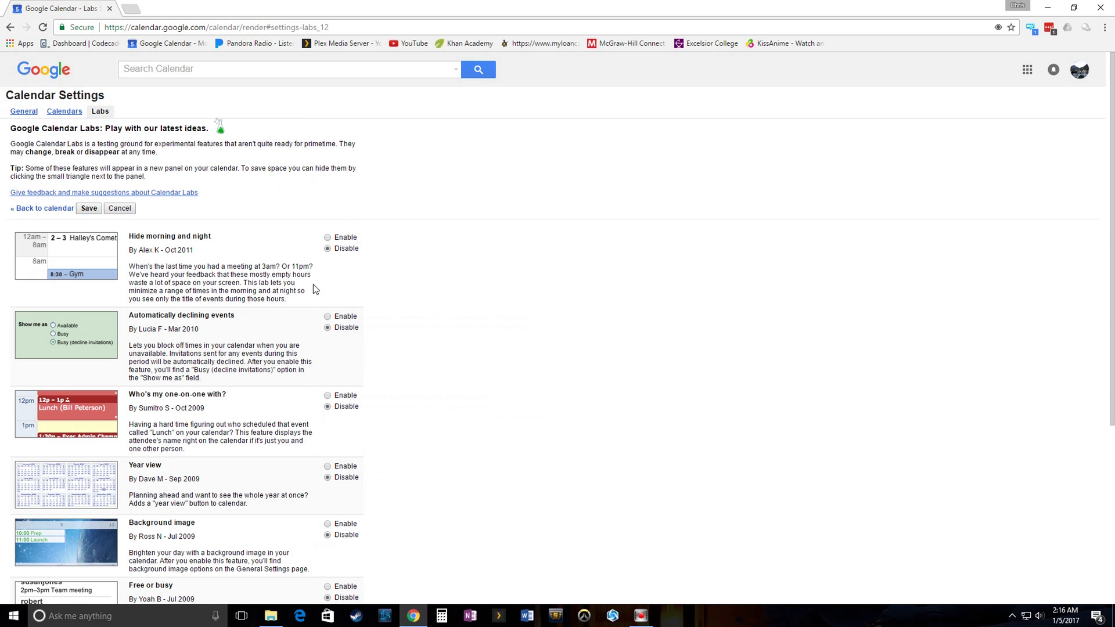
{"action": "scroll", "scroll_direction": "down", "scroll_amount": 3}
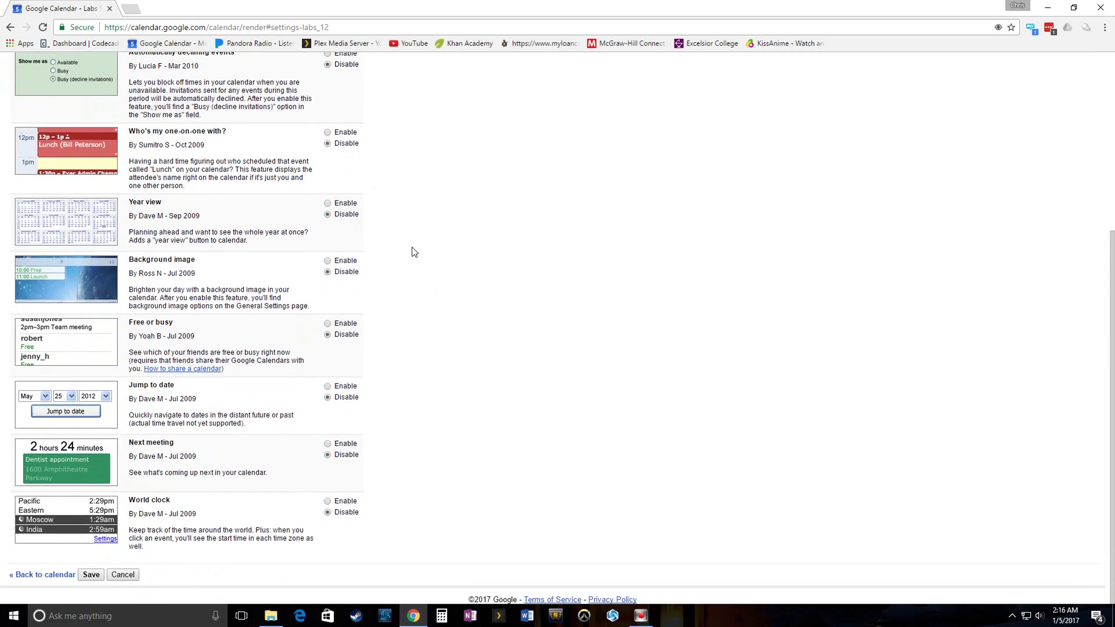
{"action": "mouse_move", "coordinate": [128, 257]}
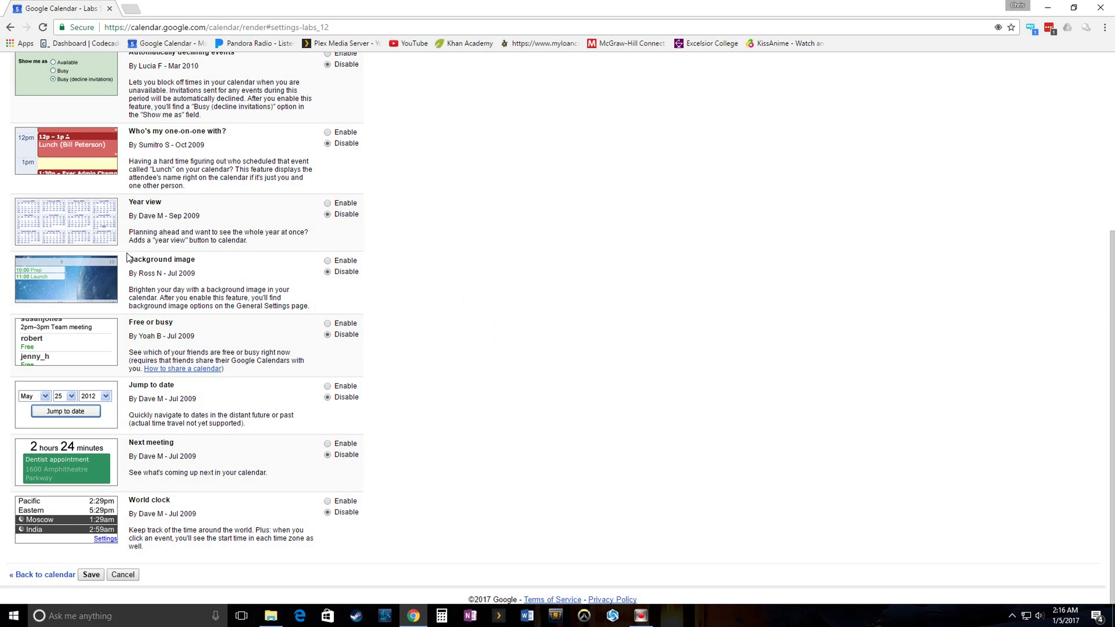
{"action": "double_click", "coordinate": [162, 259]}
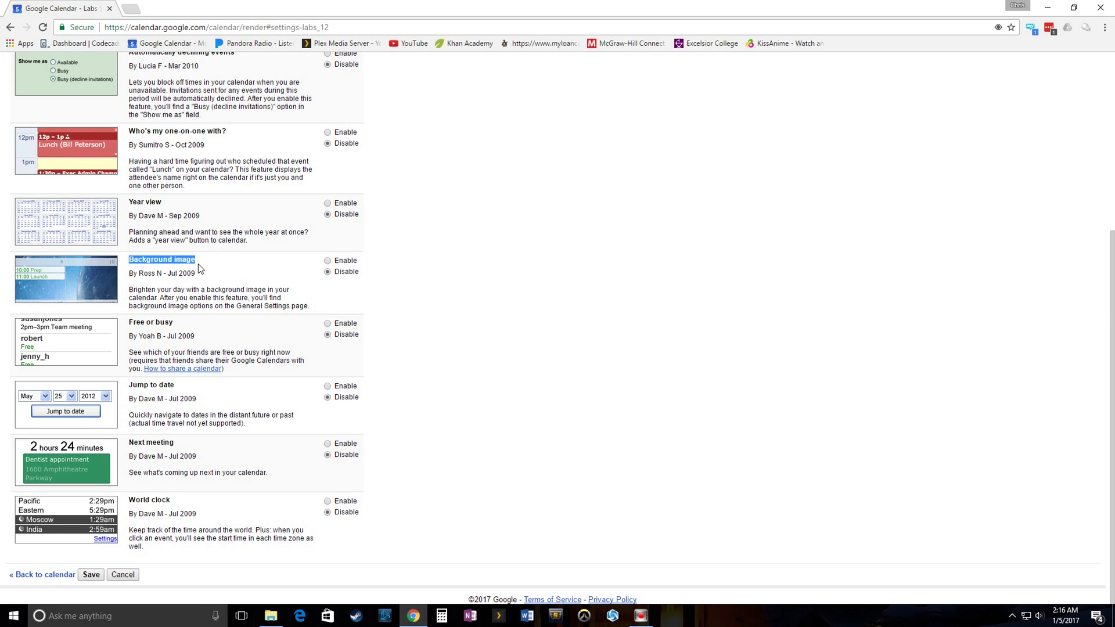
{"action": "mouse_move", "coordinate": [180, 294]}
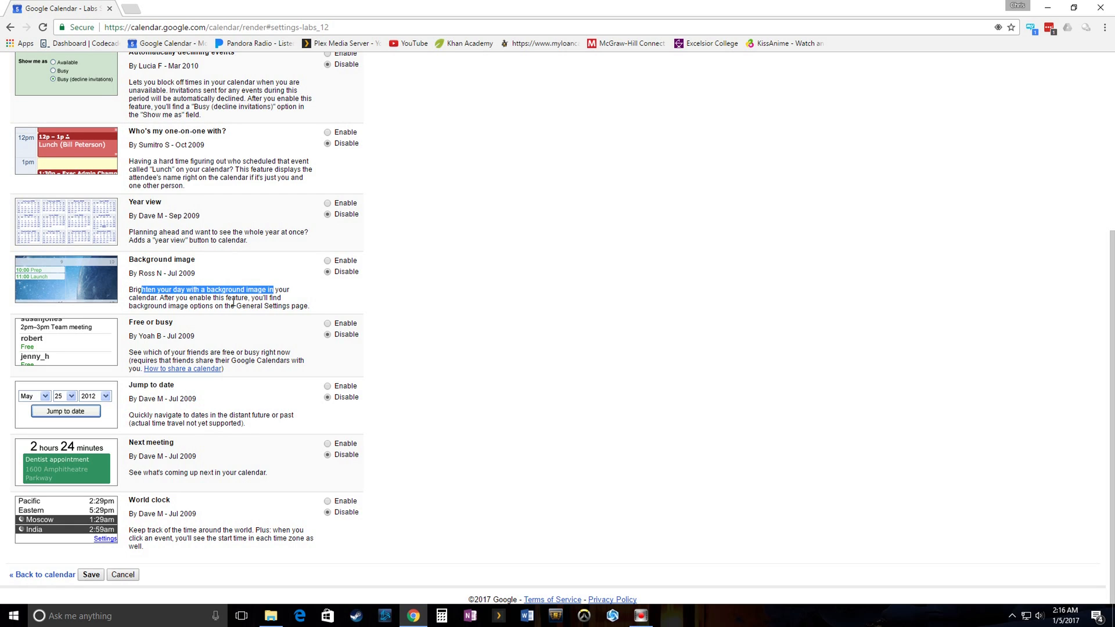
{"action": "mouse_move", "coordinate": [264, 310]}
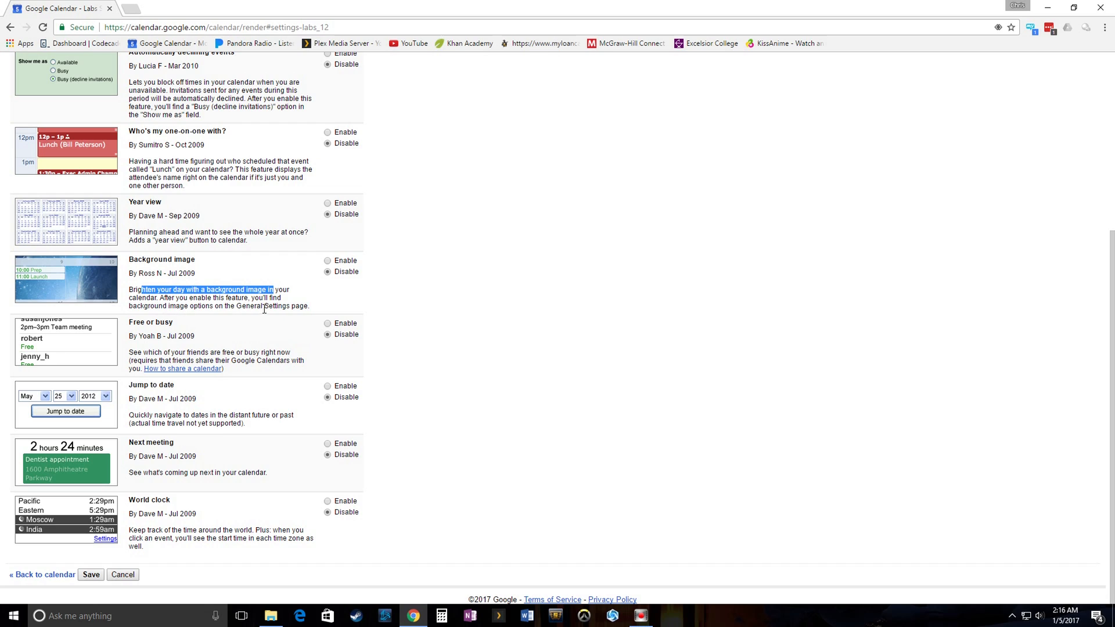
{"action": "mouse_move", "coordinate": [308, 305]}
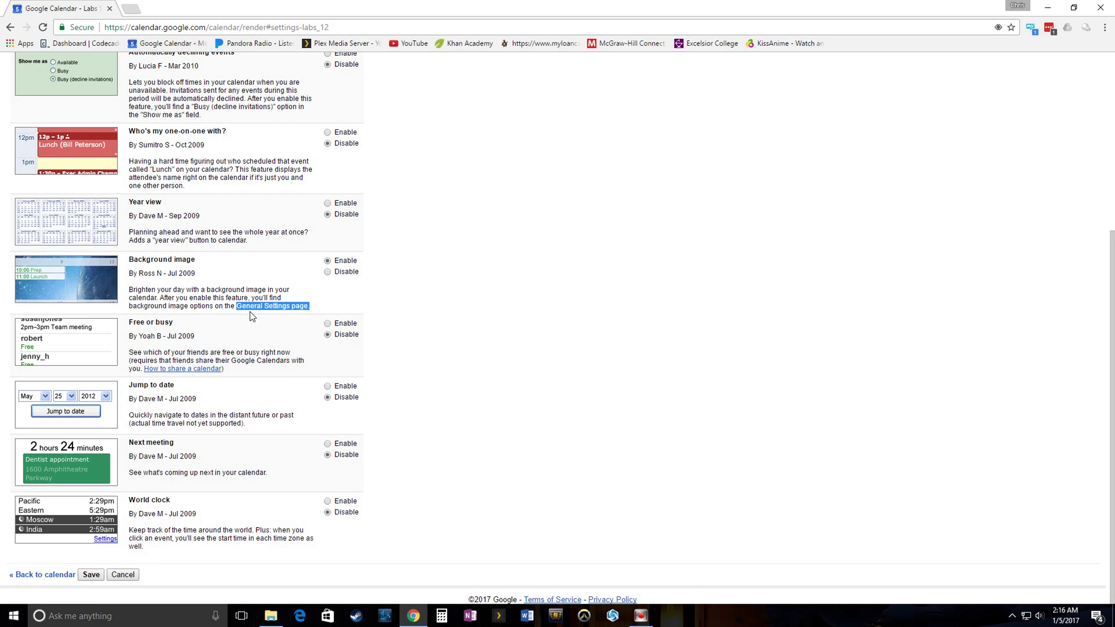
{"action": "mouse_move", "coordinate": [440, 413]}
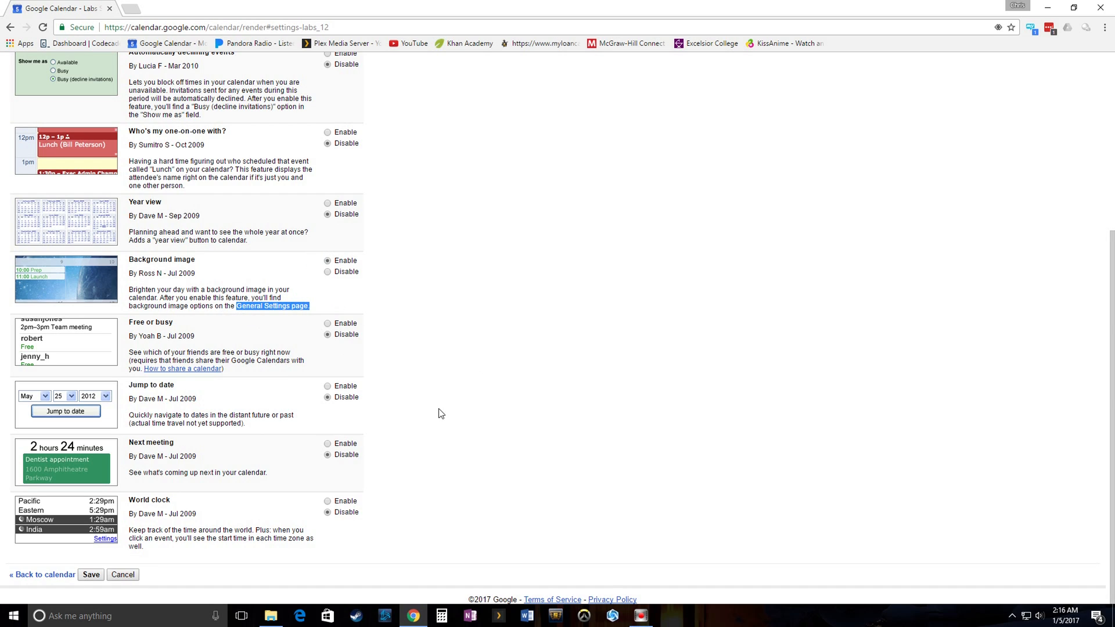
{"action": "mouse_move", "coordinate": [143, 583]}
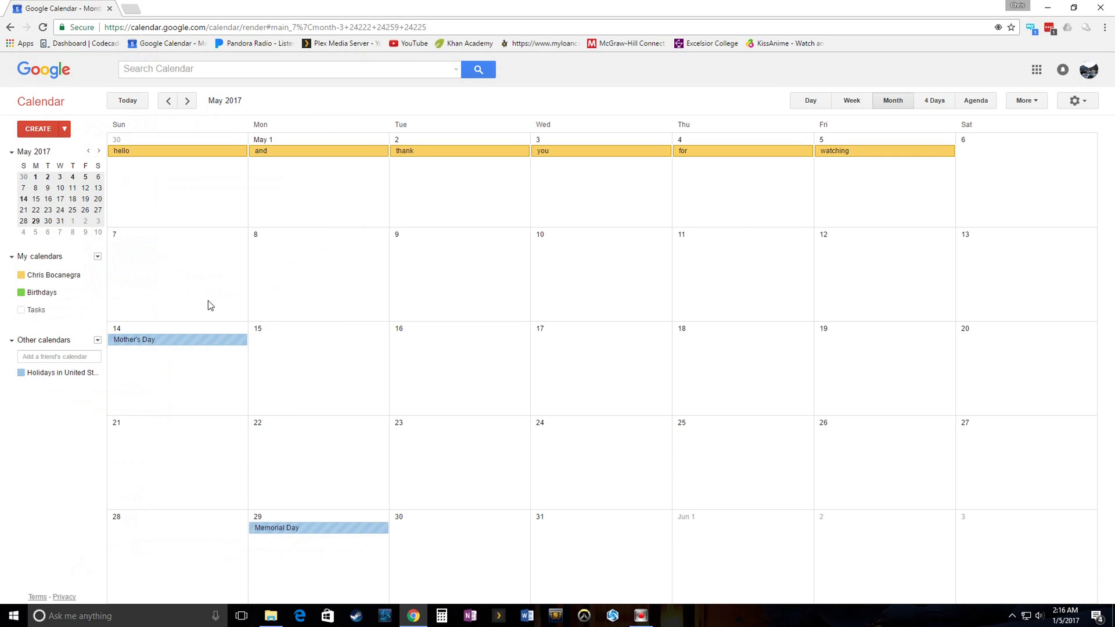
{"action": "mouse_move", "coordinate": [318, 516]}
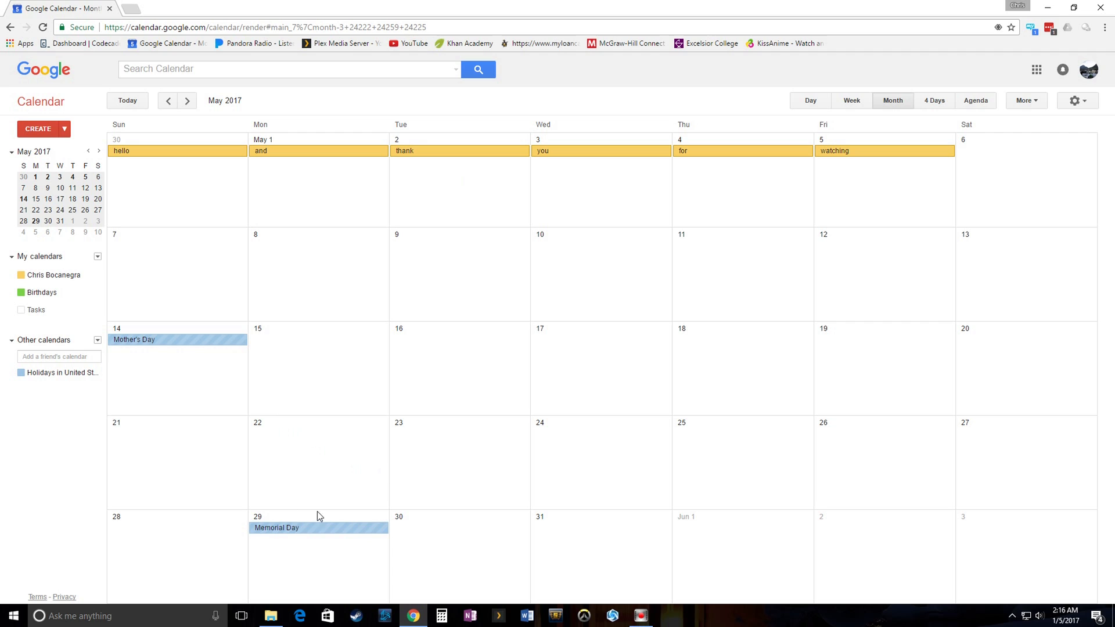
{"action": "mouse_move", "coordinate": [250, 464]}
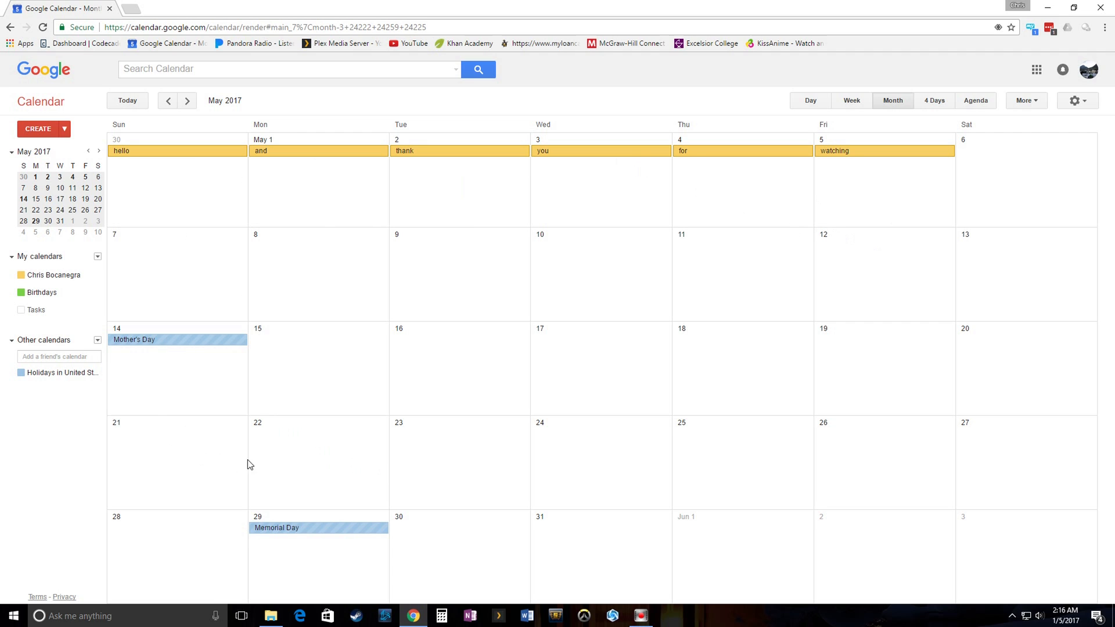
Step: Reopen Settings and set the Calendar background image display style from Tiled to Centered
{"action": "left_click", "coordinate": [1077, 101]}
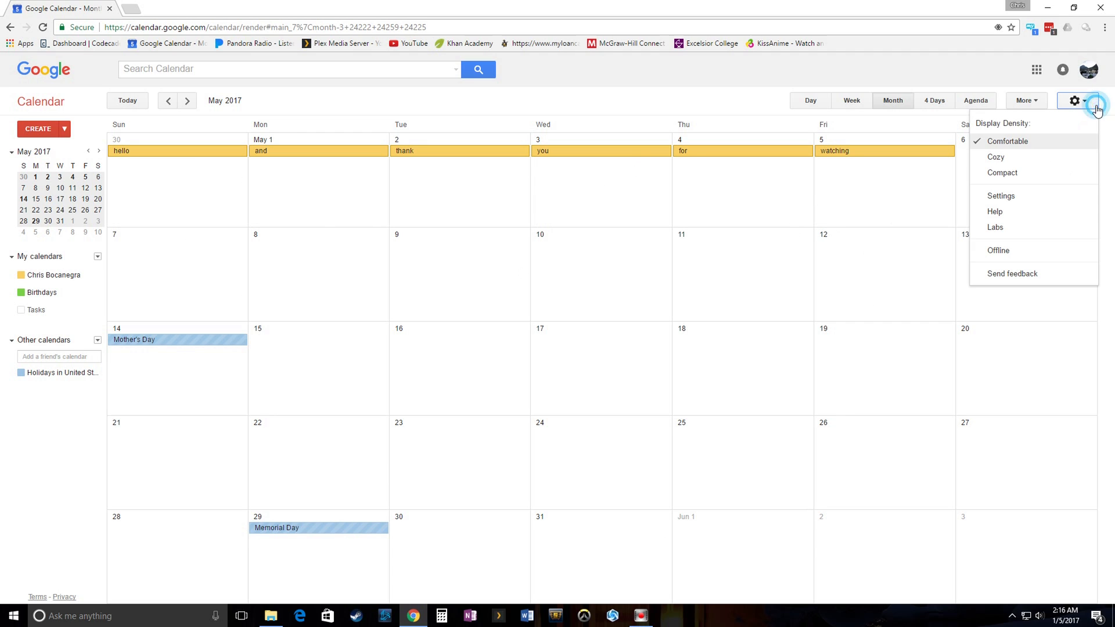
{"action": "left_click", "coordinate": [1001, 196]}
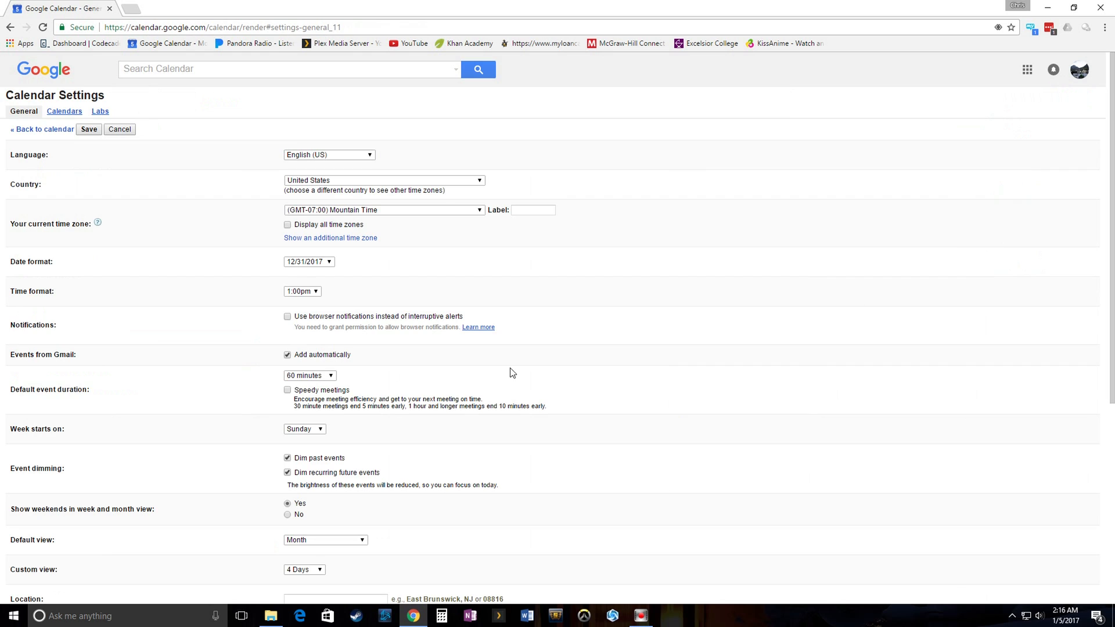
{"action": "mouse_move", "coordinate": [42, 114]}
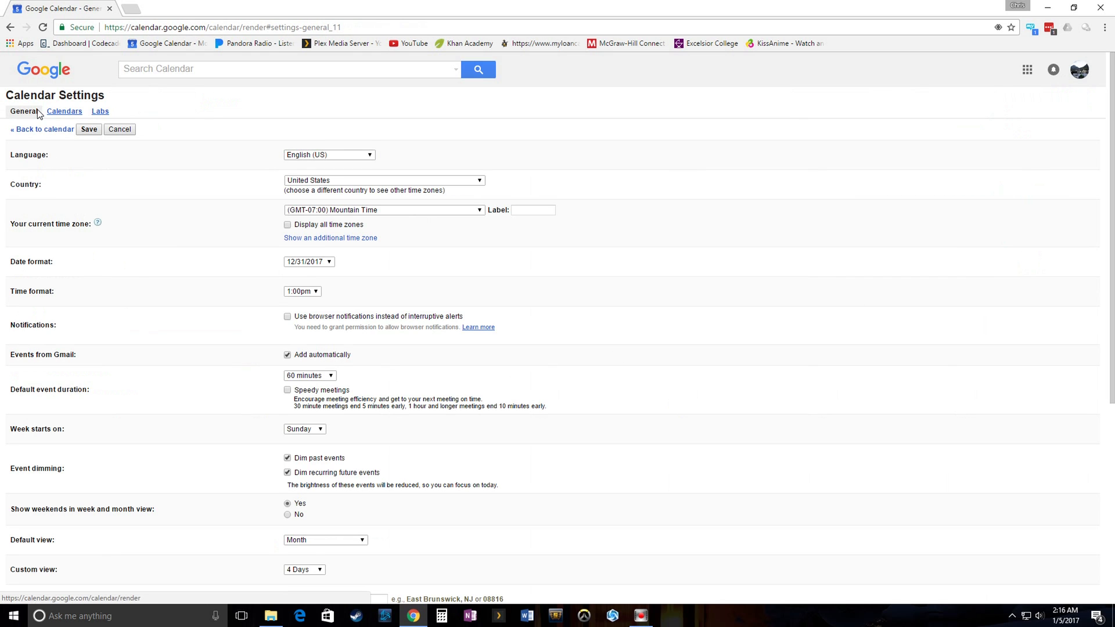
{"action": "scroll", "scroll_direction": "down", "scroll_amount": 3}
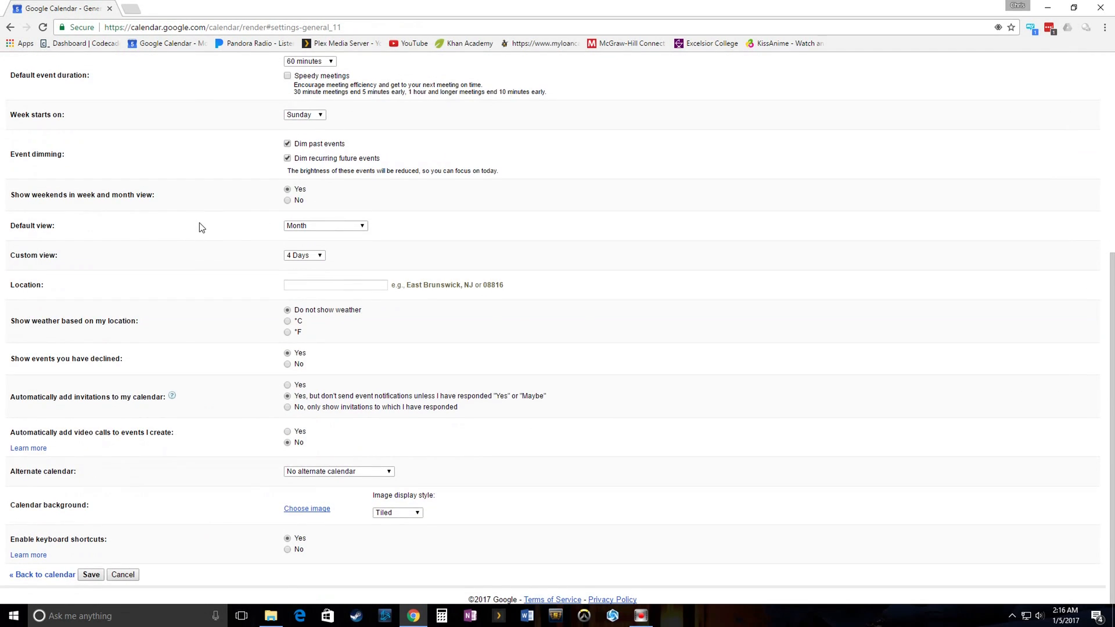
{"action": "mouse_move", "coordinate": [30, 515]}
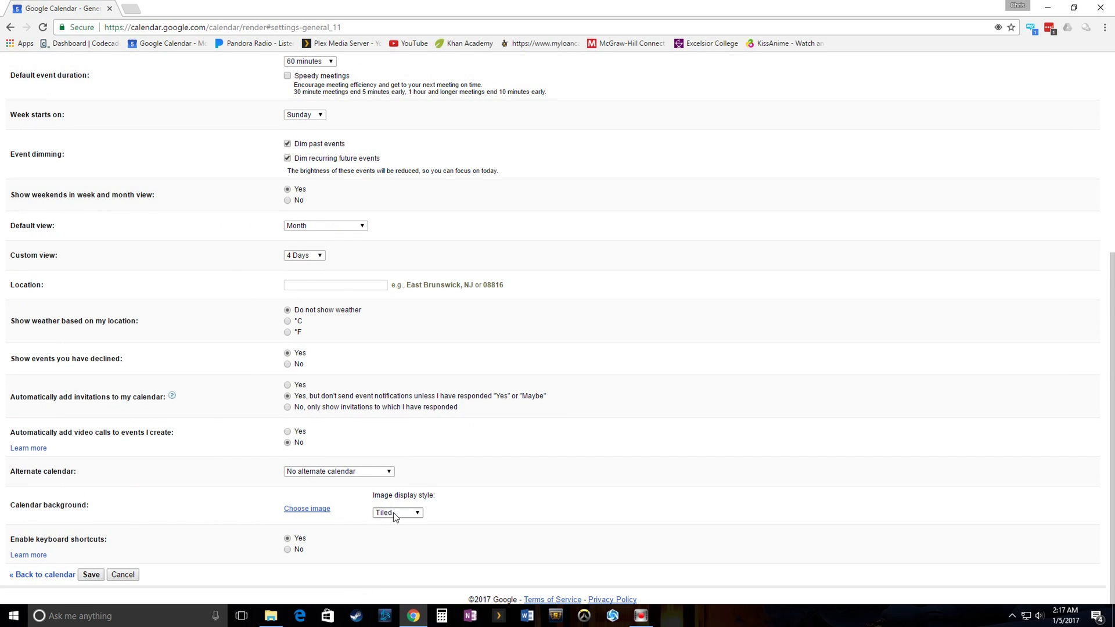
{"action": "left_click", "coordinate": [397, 512]}
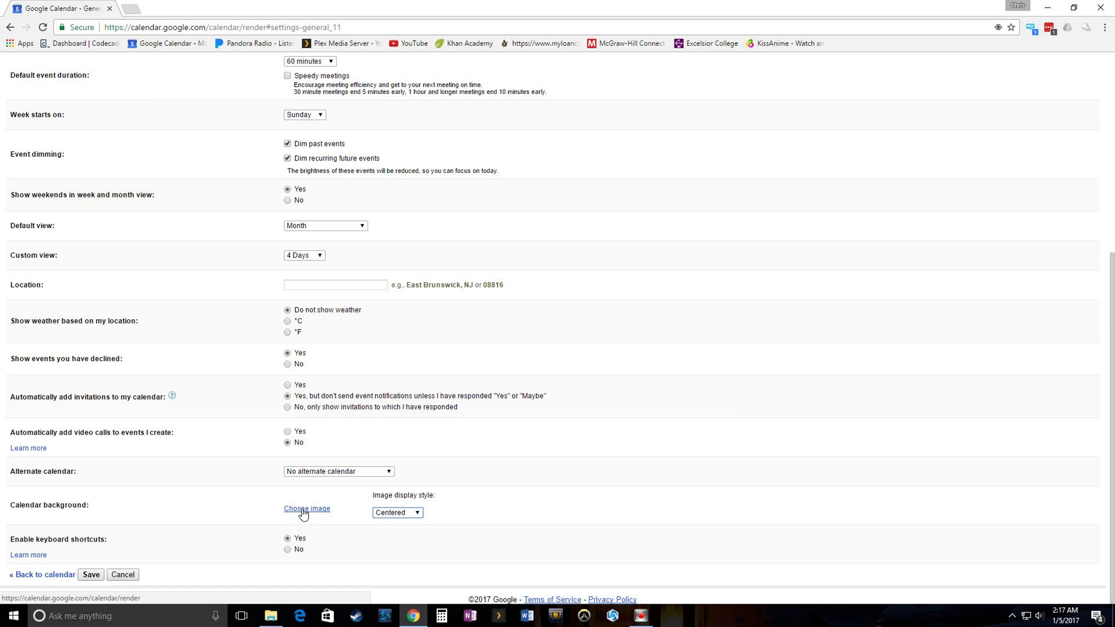
{"action": "mouse_move", "coordinate": [308, 513]}
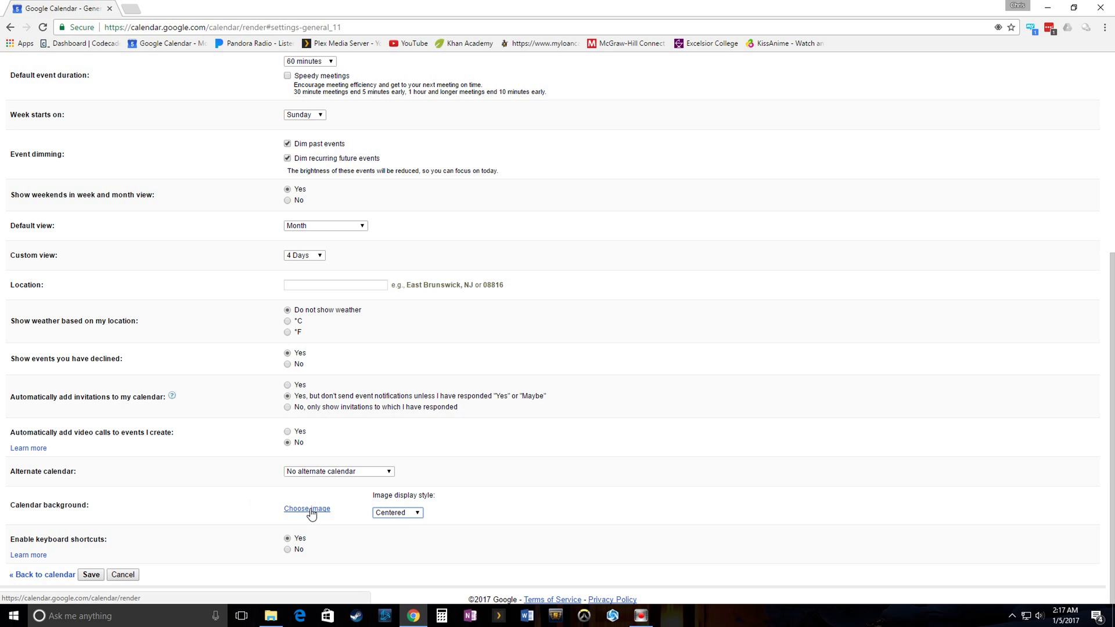
{"action": "mouse_move", "coordinate": [530, 571]}
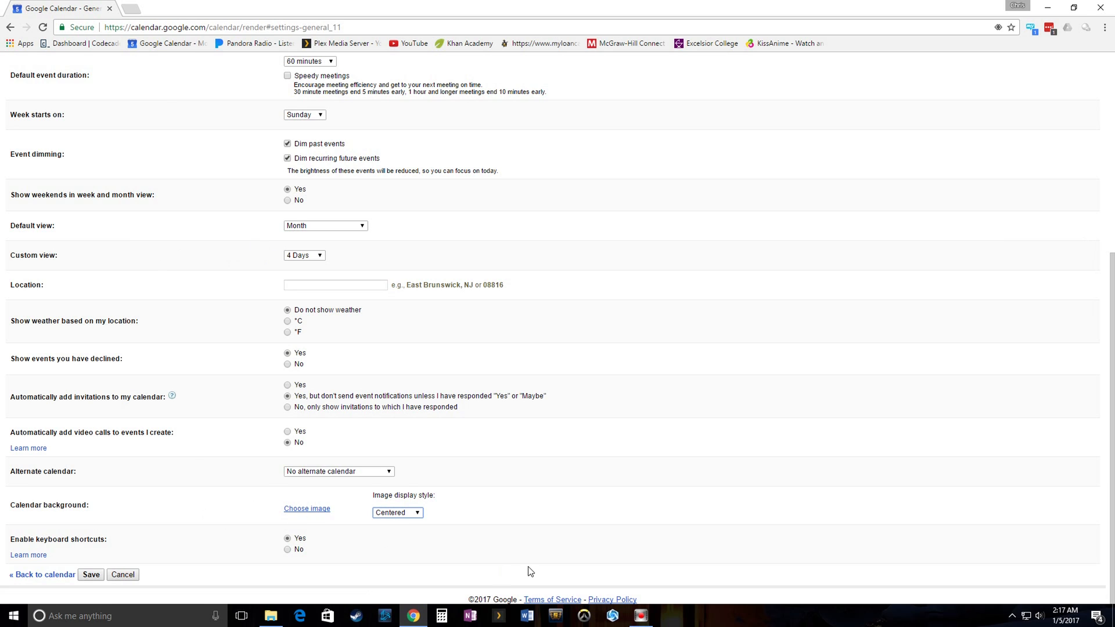
{"action": "mouse_move", "coordinate": [560, 255]}
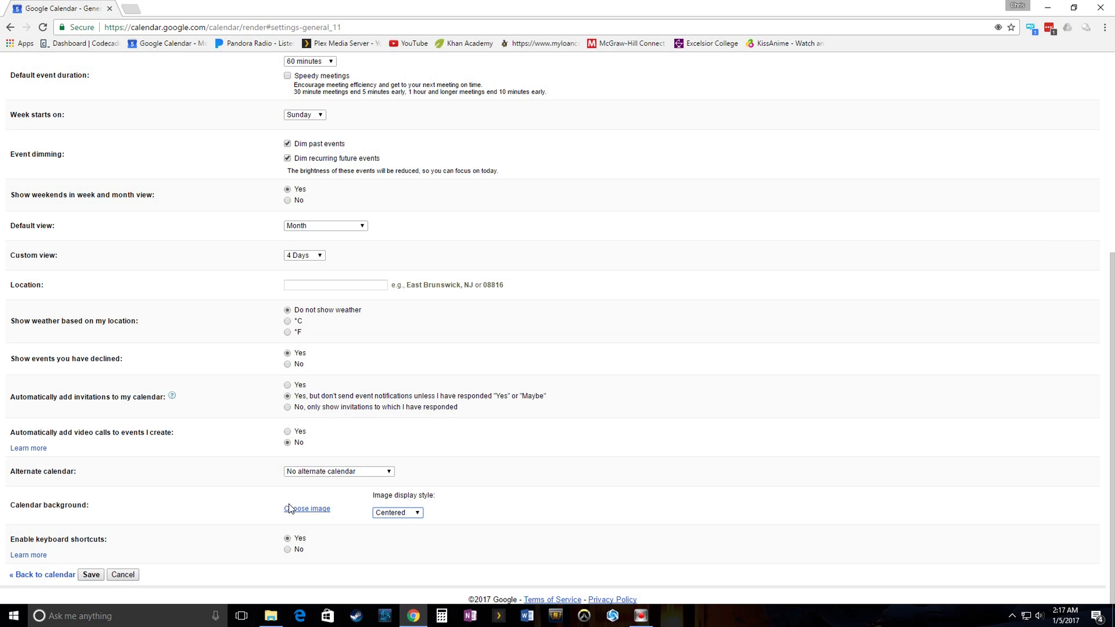
{"action": "mouse_move", "coordinate": [306, 509]}
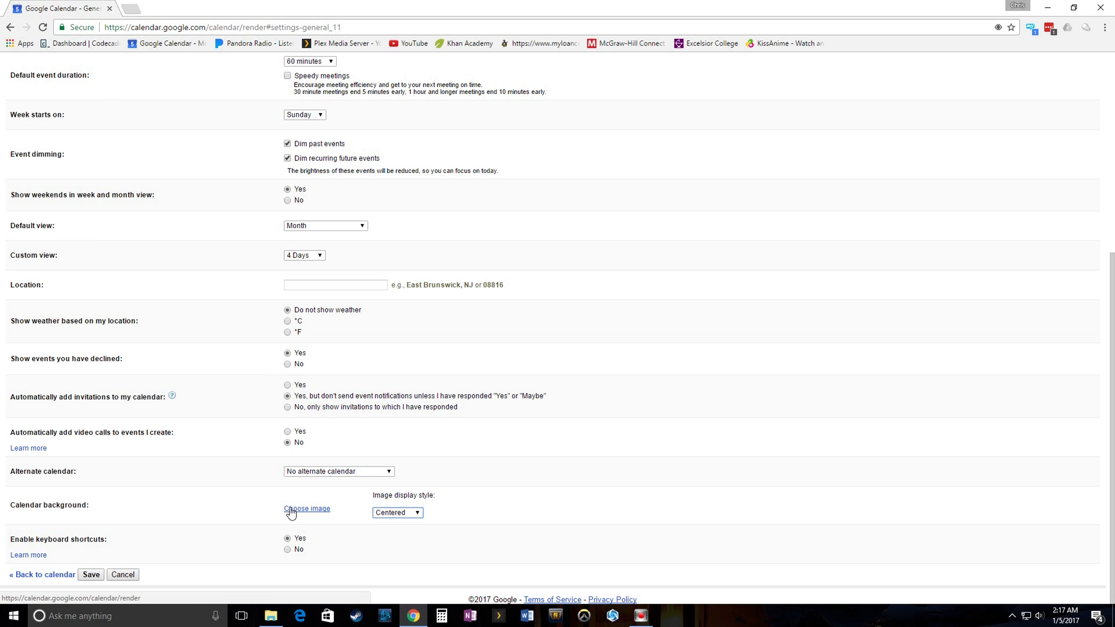
{"action": "mouse_move", "coordinate": [640, 257]}
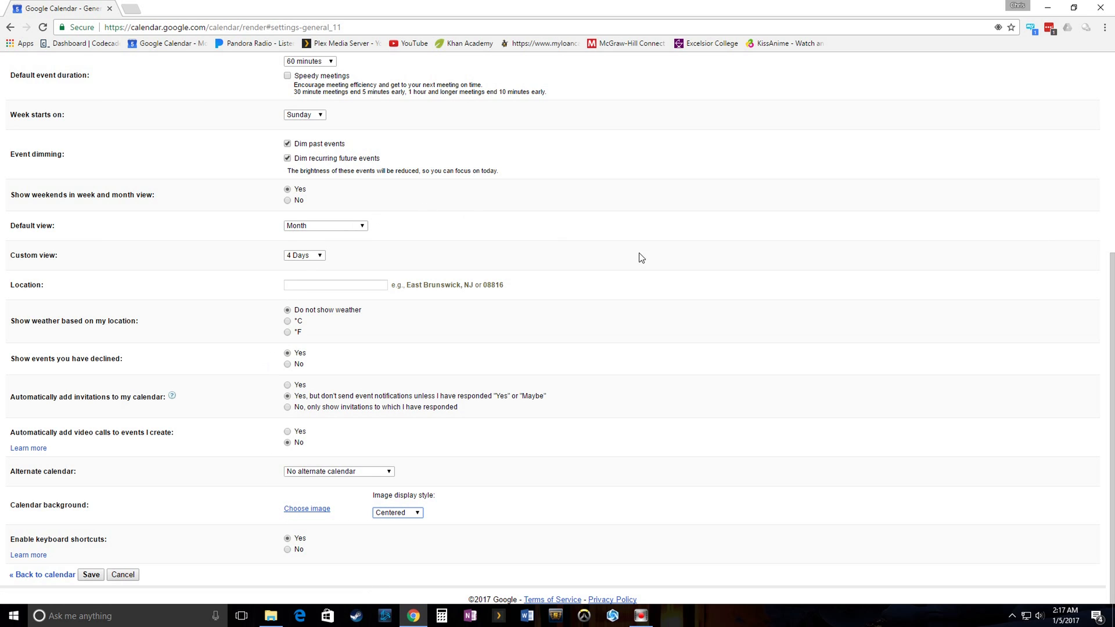
Step: Open the Select a photo dialog from Choose image to browse albums like Profile photos
{"action": "left_click", "coordinate": [307, 509]}
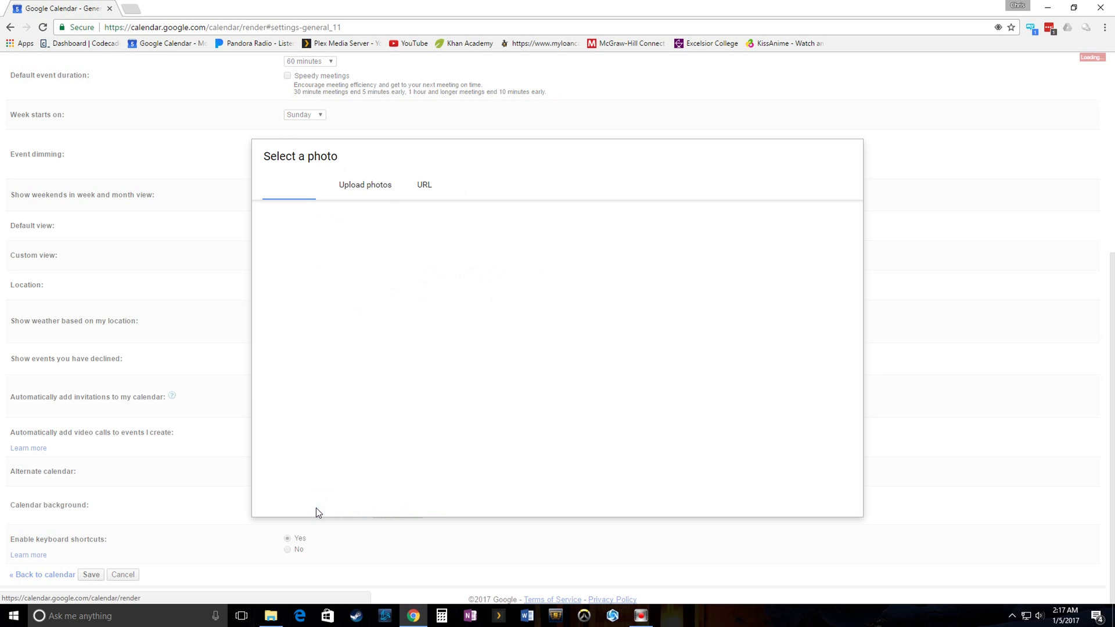
{"action": "left_click", "coordinate": [286, 185]}
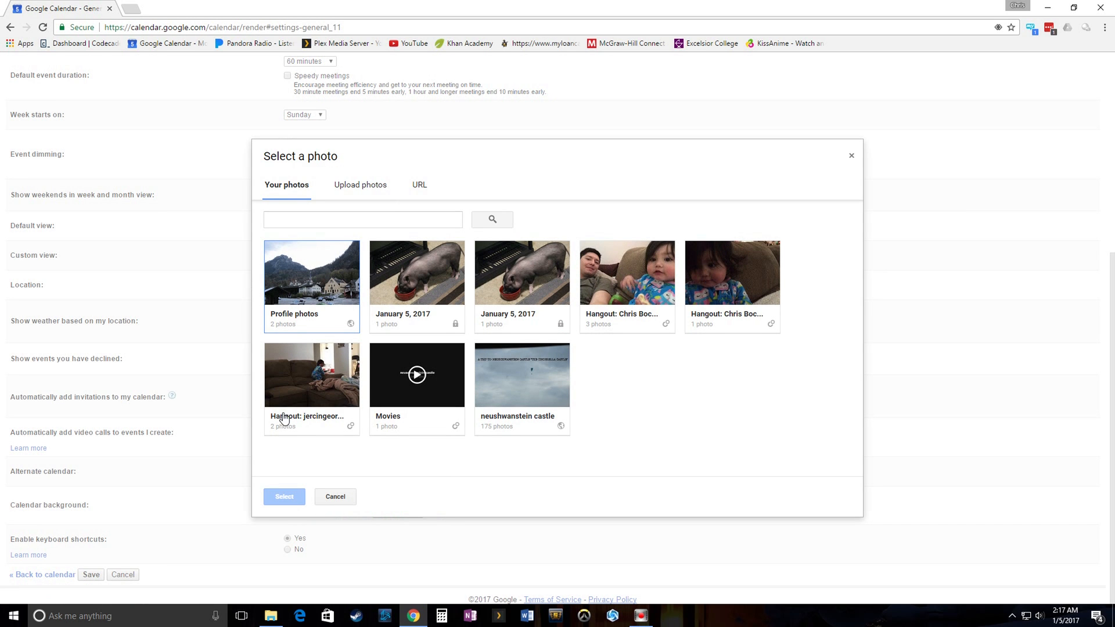
{"action": "mouse_move", "coordinate": [505, 319]}
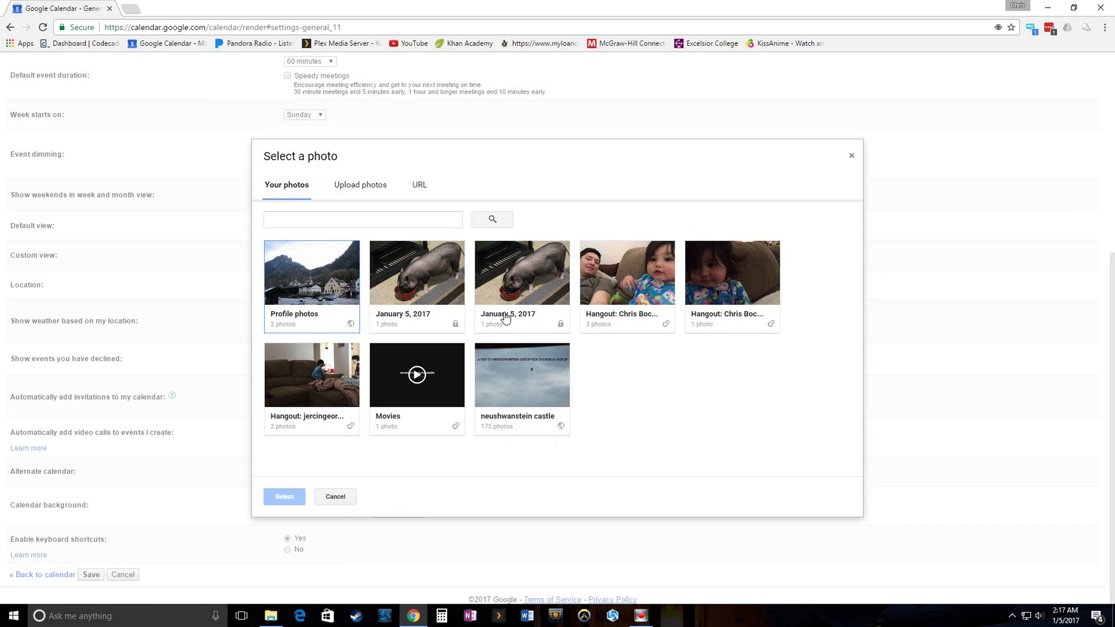
{"action": "mouse_move", "coordinate": [554, 445]}
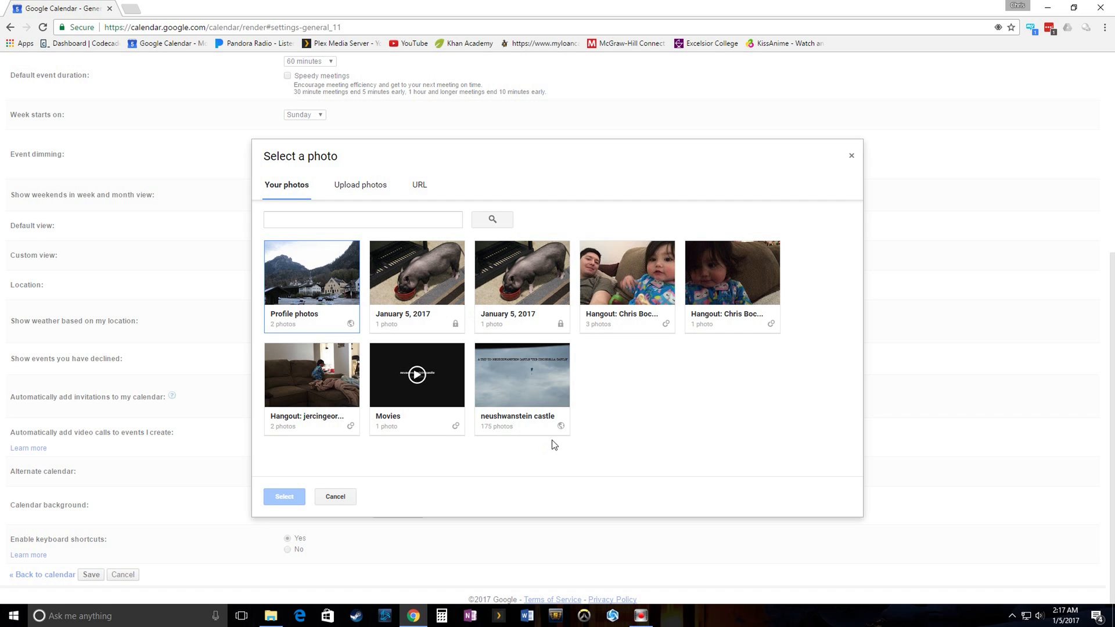
{"action": "mouse_move", "coordinate": [459, 284]}
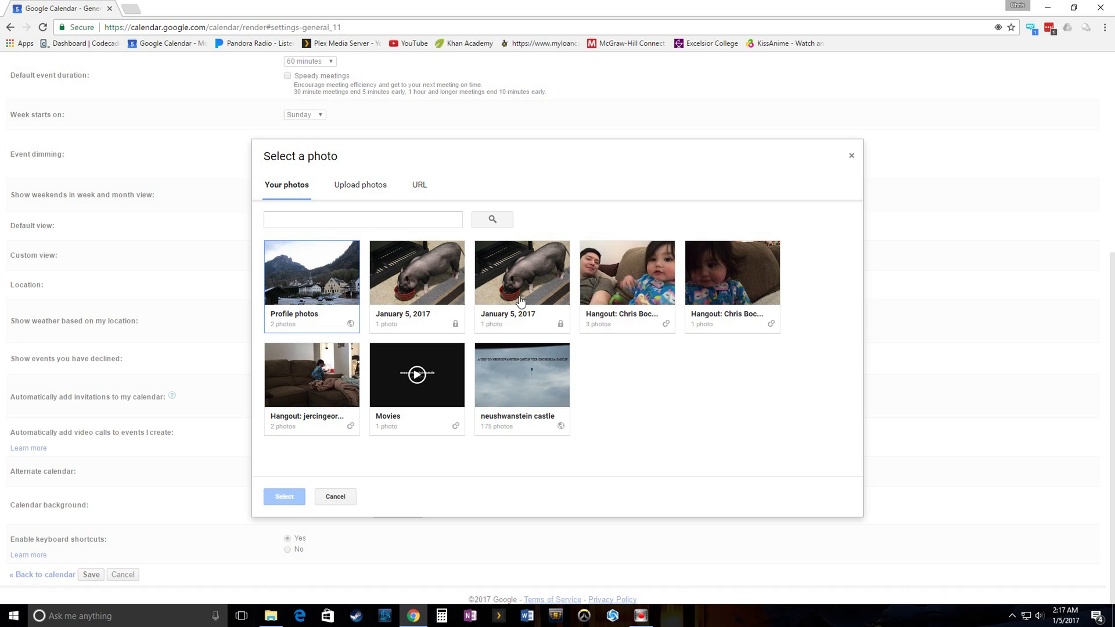
{"action": "mouse_move", "coordinate": [612, 463]}
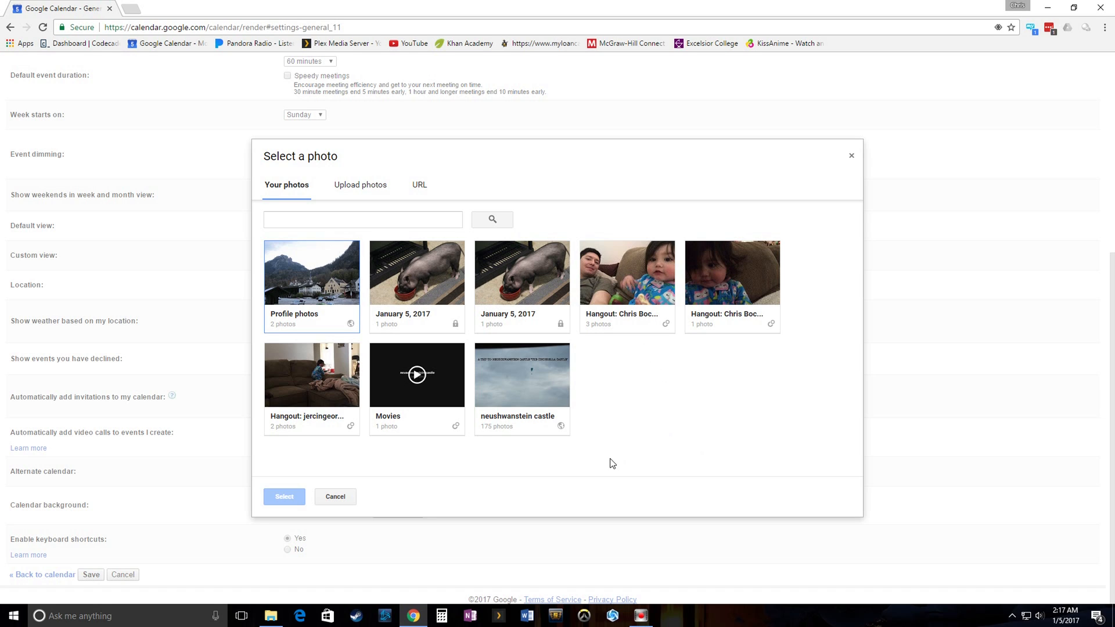
{"action": "mouse_move", "coordinate": [446, 243]}
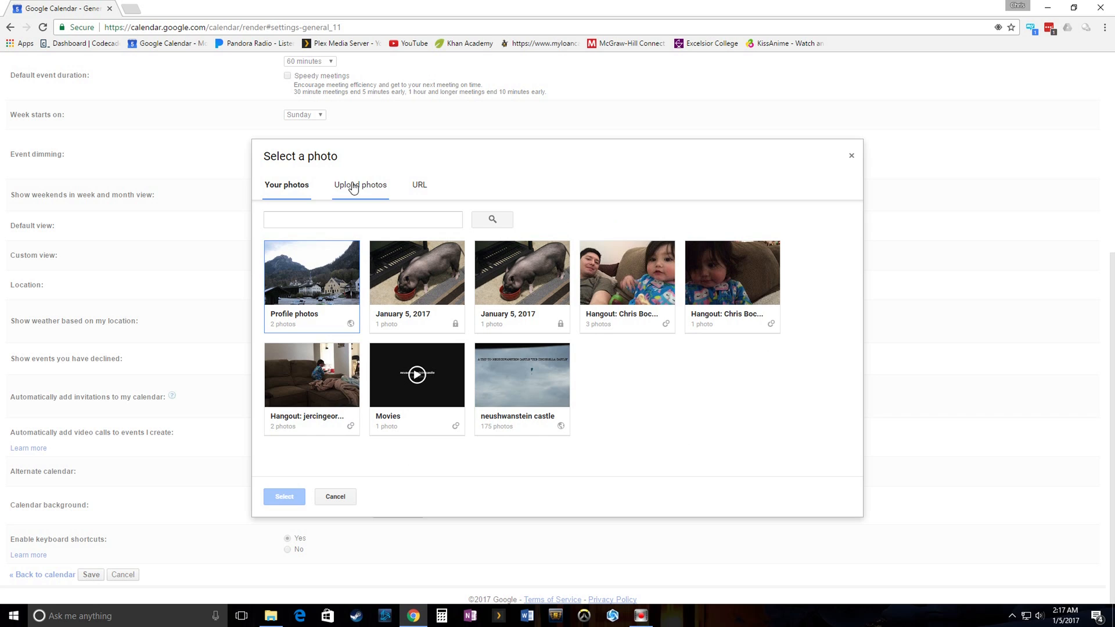
Step: Switch the photo picker to Upload photos, targeting the album 'January 5, 2017'
{"action": "left_click", "coordinate": [360, 185]}
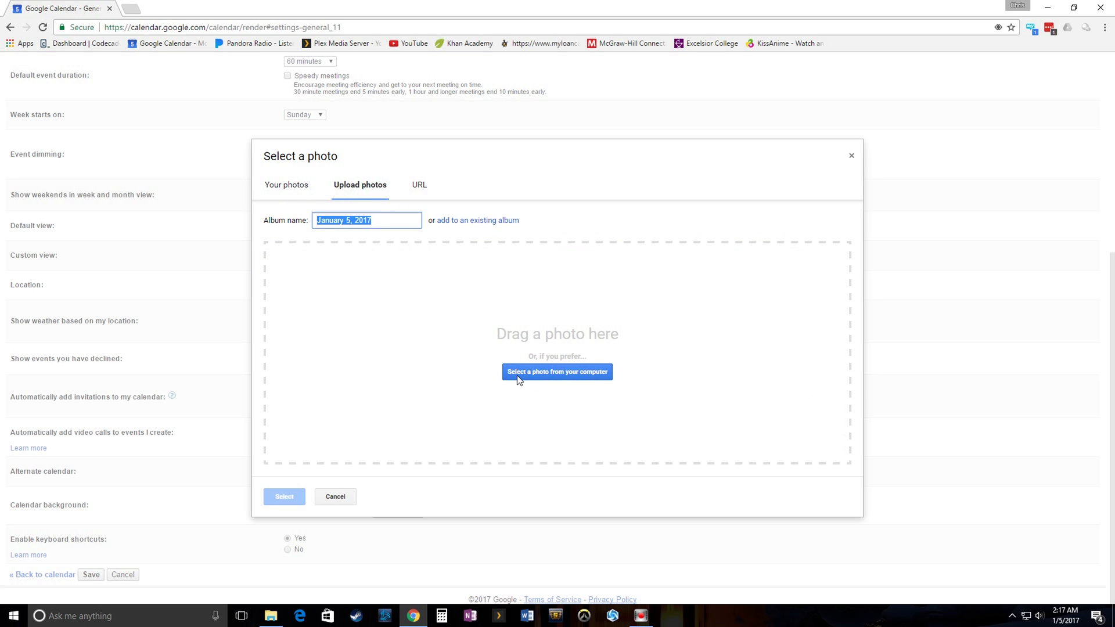
{"action": "mouse_move", "coordinate": [587, 384]}
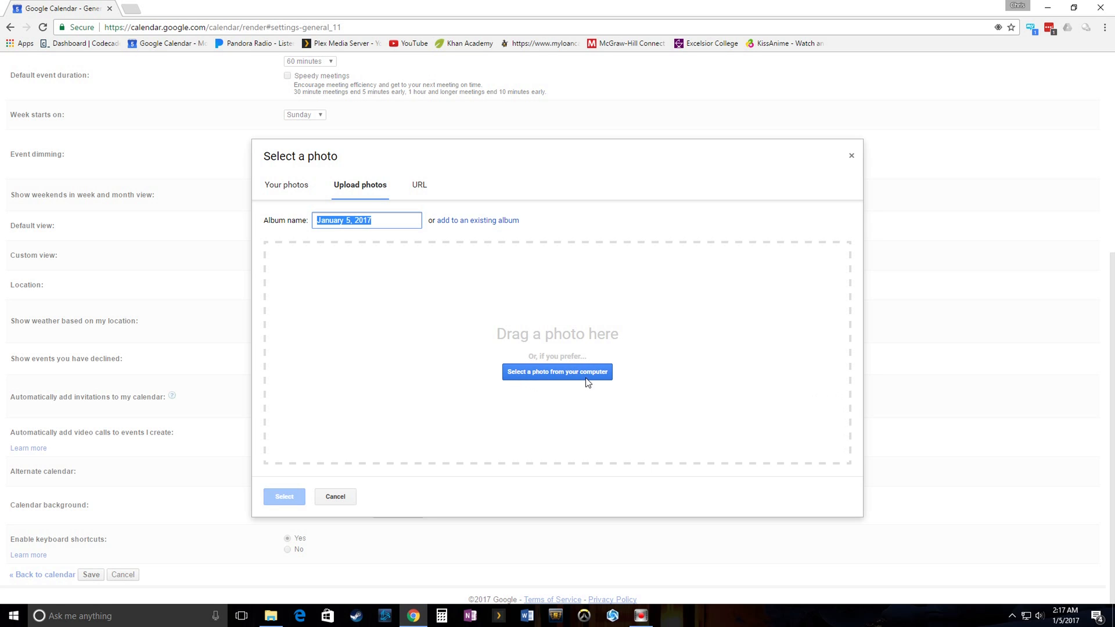
{"action": "mouse_move", "coordinate": [162, 139]}
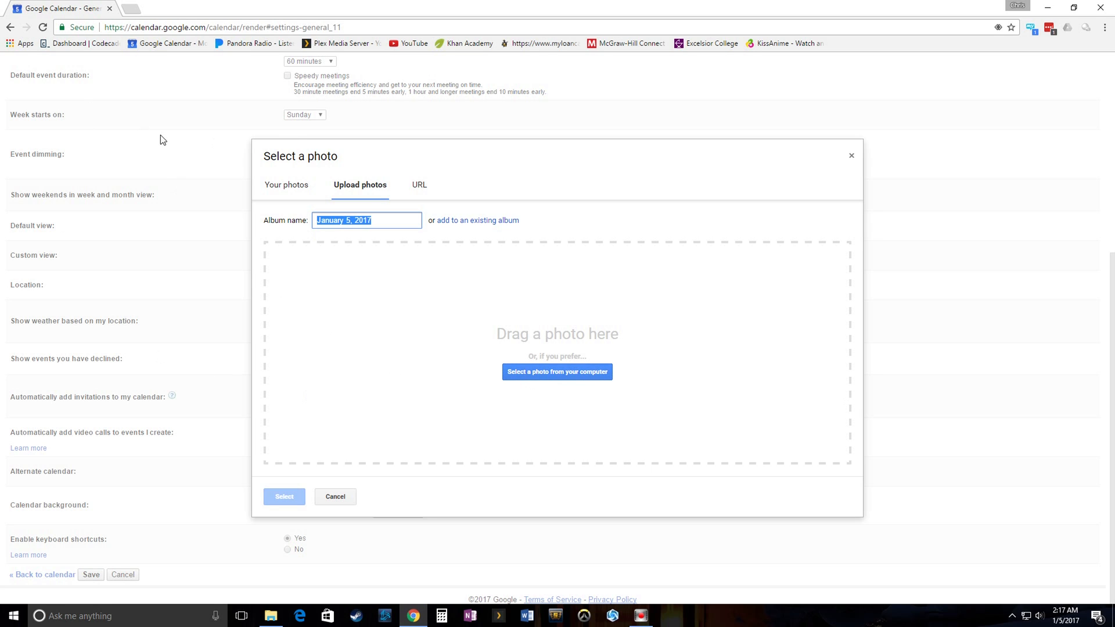
{"action": "mouse_move", "coordinate": [51, 129]}
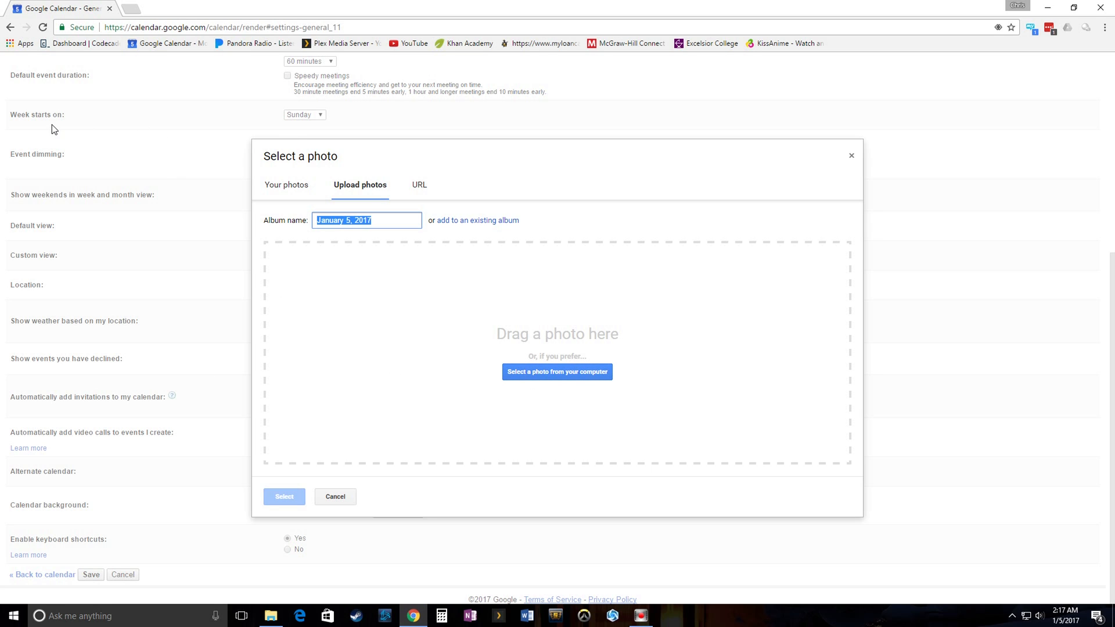
{"action": "mouse_move", "coordinate": [460, 318]}
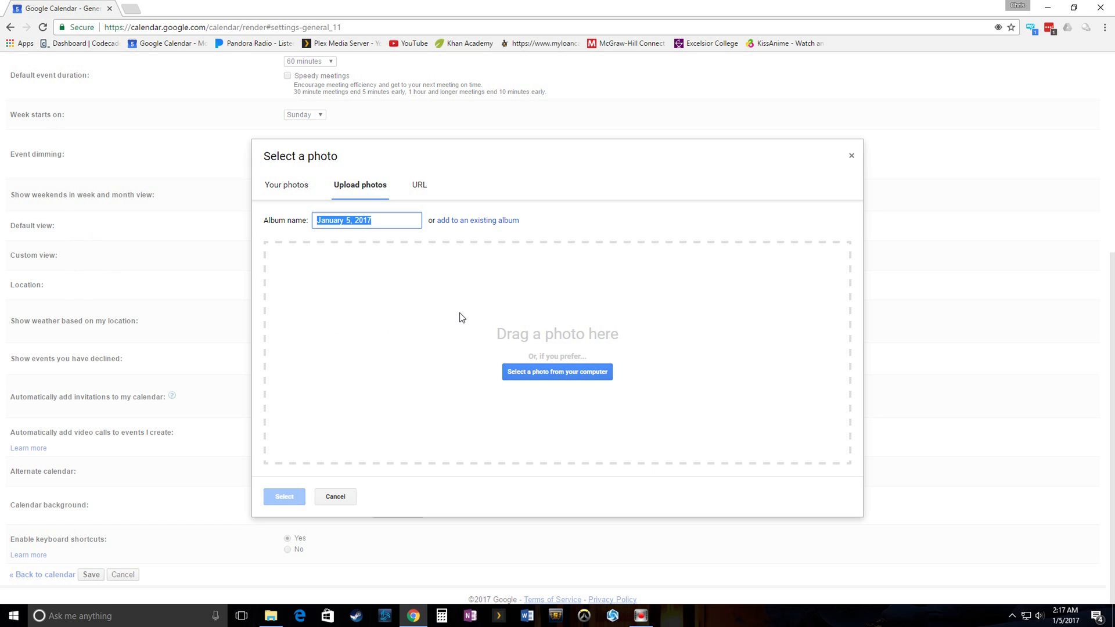
{"action": "mouse_move", "coordinate": [475, 322]}
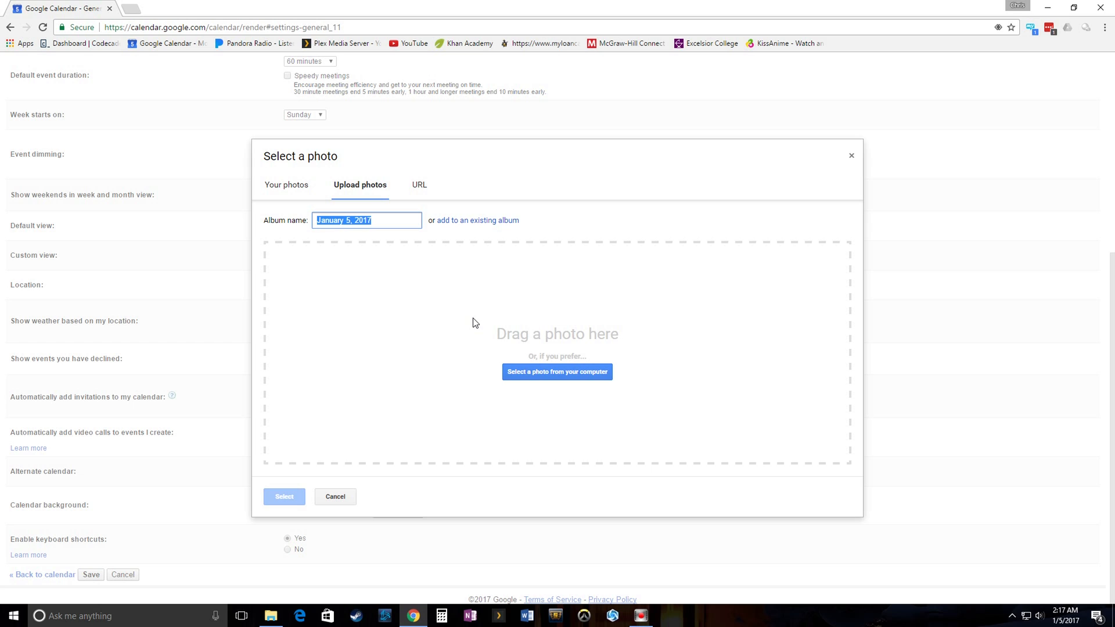
{"action": "mouse_move", "coordinate": [1035, 14]}
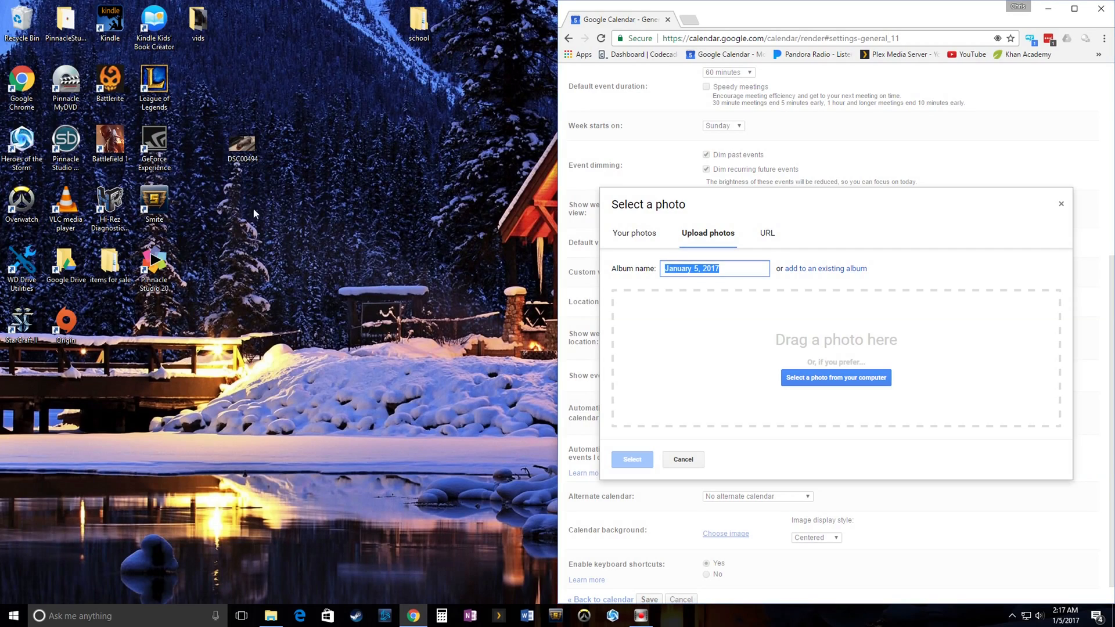
Step: Preview the desktop photo DSC00494, a pig eating from a red bowl, in Photos
{"action": "double_click", "coordinate": [242, 149]}
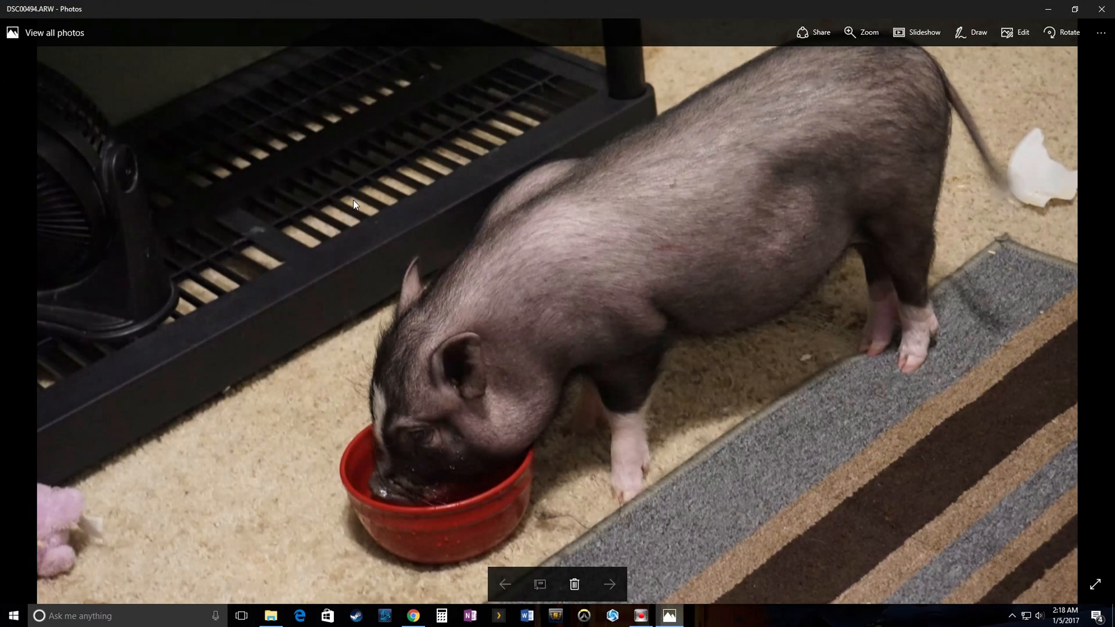
{"action": "mouse_move", "coordinate": [384, 441]}
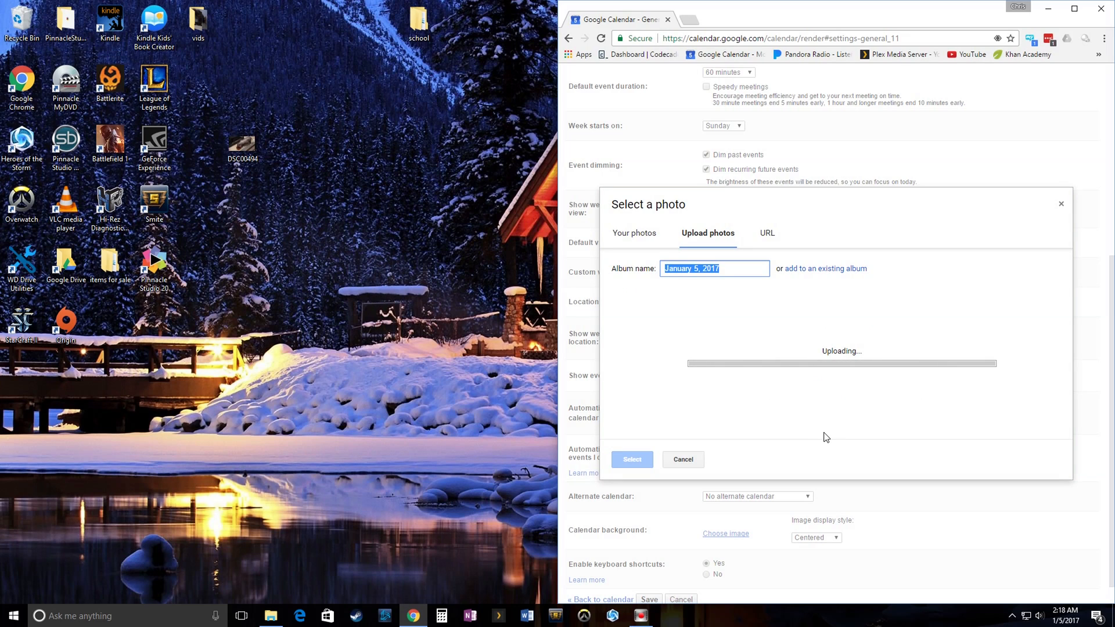
Step: Maximize the browser, save the centered pig background, then set display style to Tiled
{"action": "left_click", "coordinate": [631, 459]}
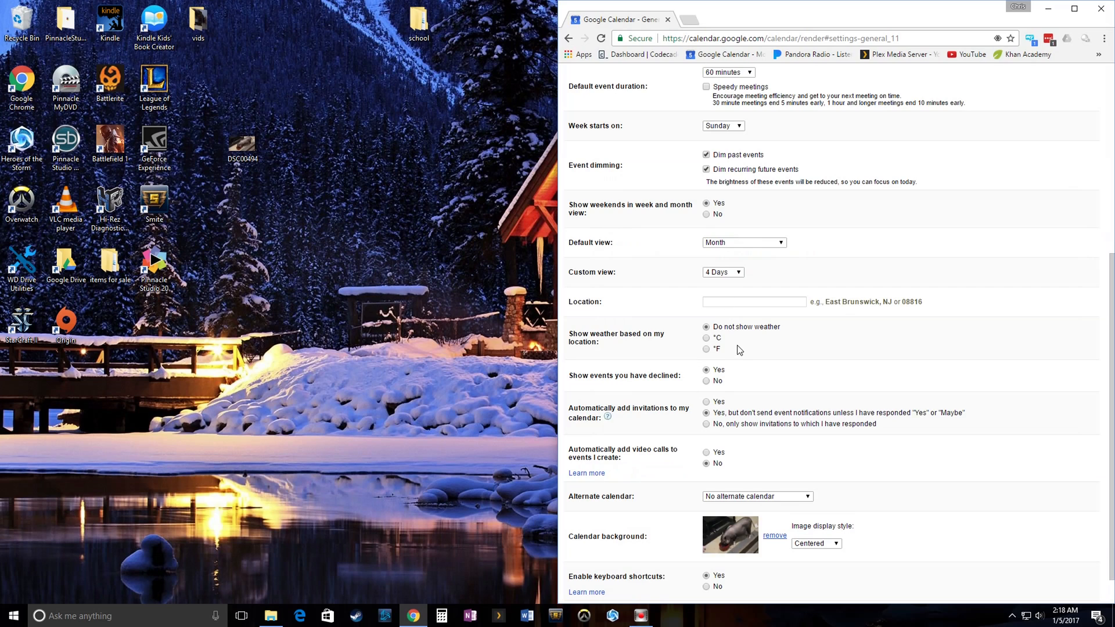
{"action": "scroll", "scroll_direction": "down", "scroll_amount": 3}
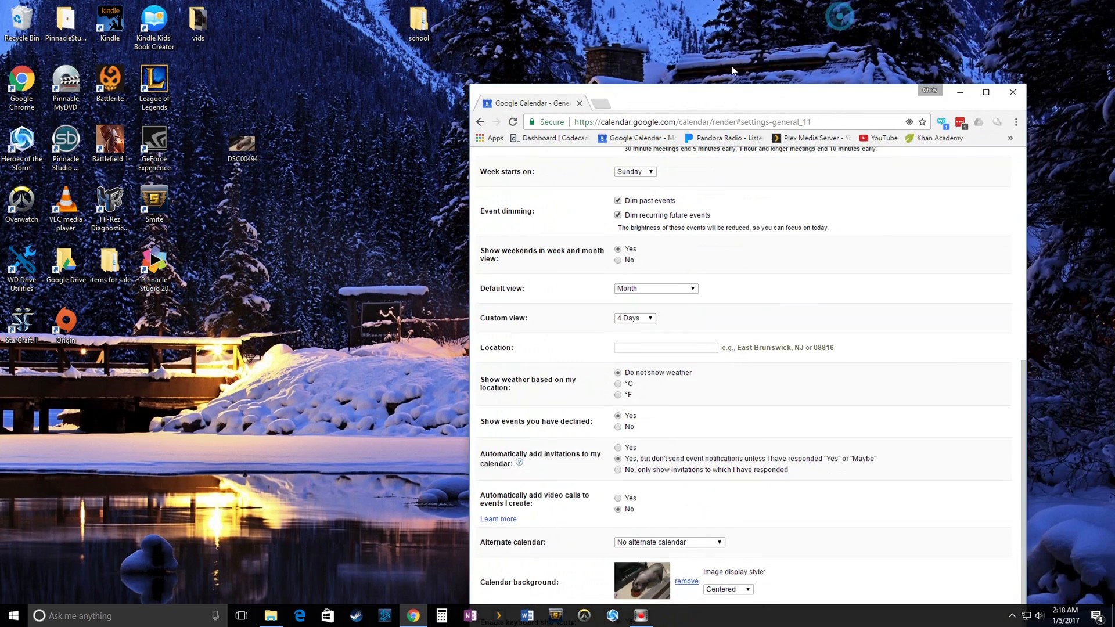
{"action": "left_click", "coordinate": [986, 92]}
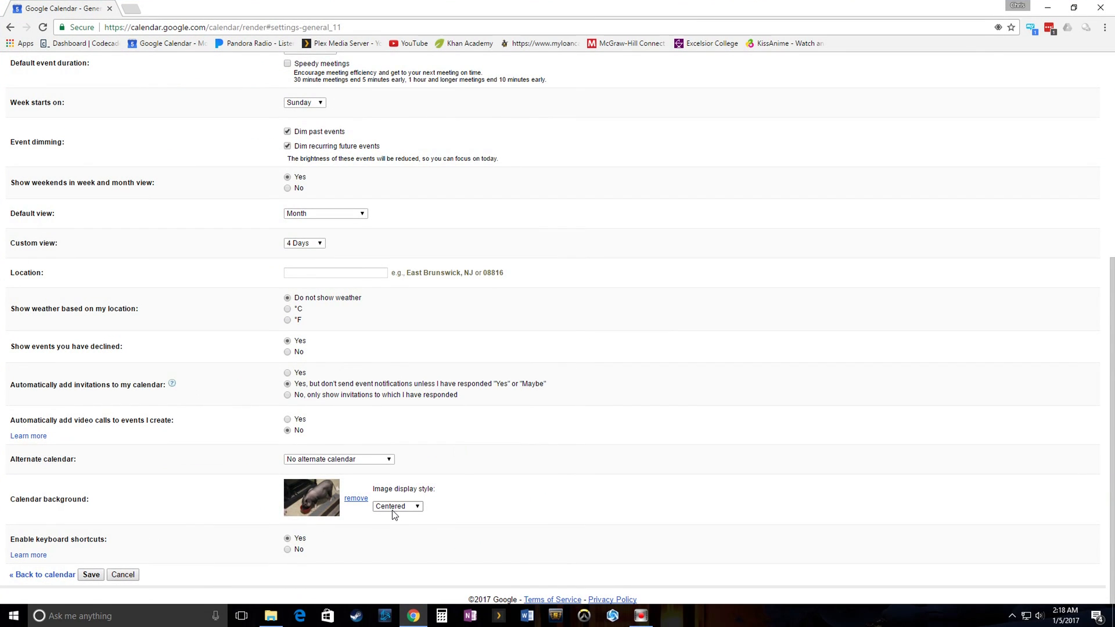
{"action": "mouse_move", "coordinate": [216, 534]}
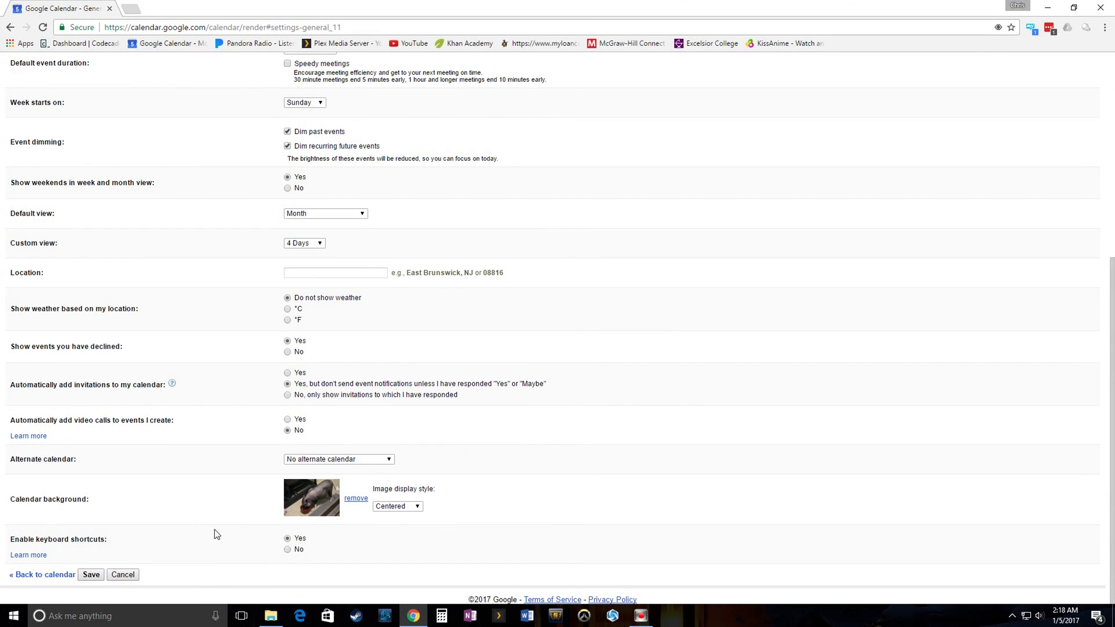
{"action": "mouse_move", "coordinate": [91, 575]}
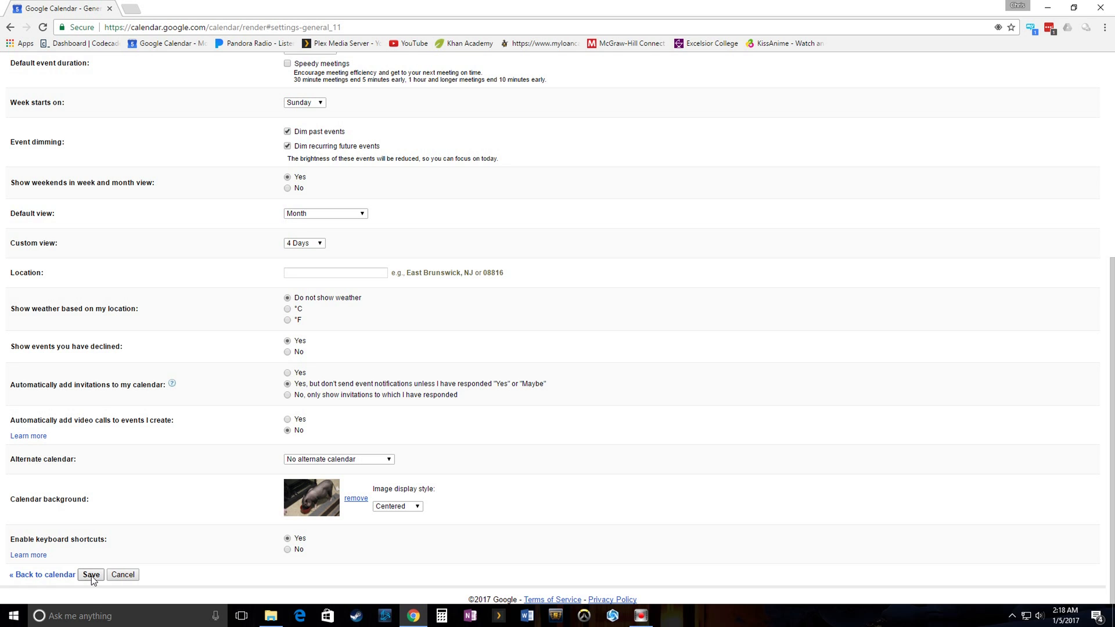
{"action": "left_click", "coordinate": [90, 574]}
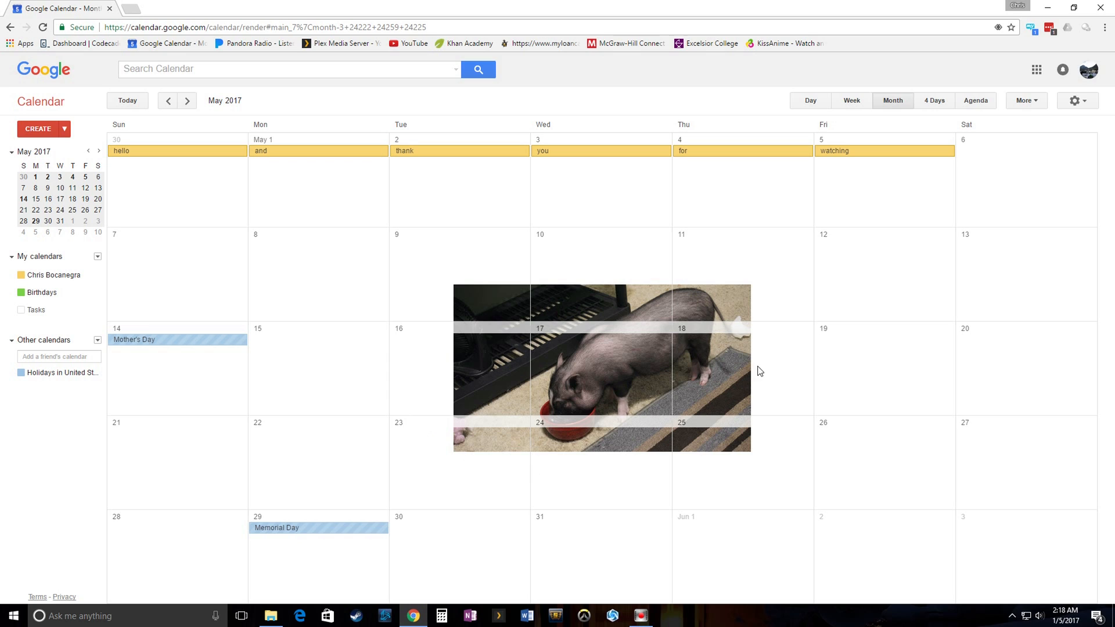
{"action": "mouse_move", "coordinate": [733, 454]}
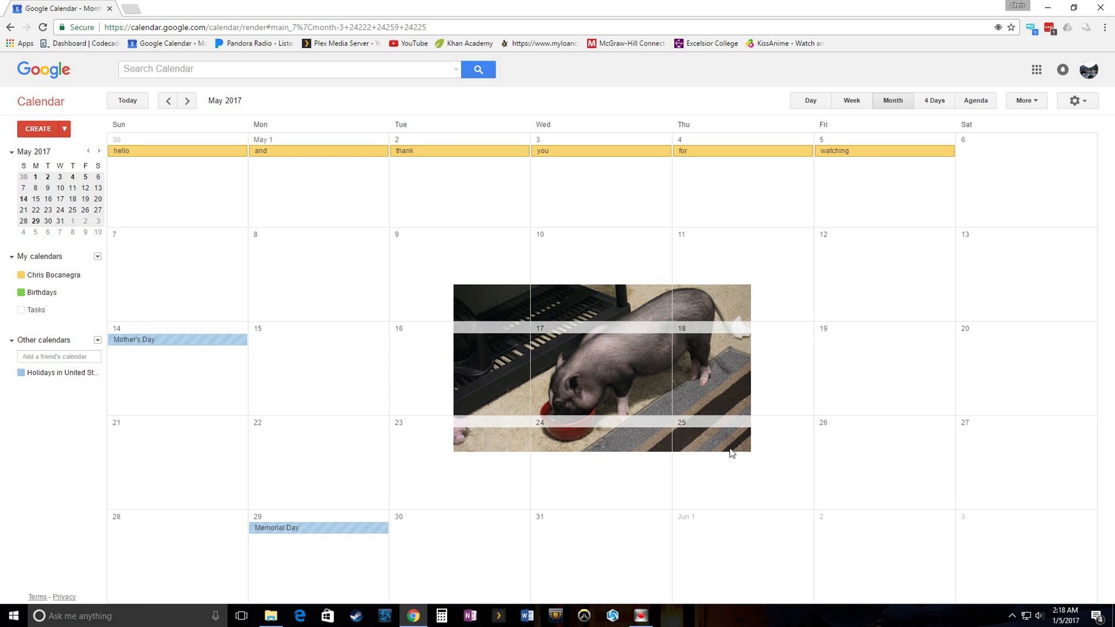
{"action": "mouse_move", "coordinate": [1076, 101]}
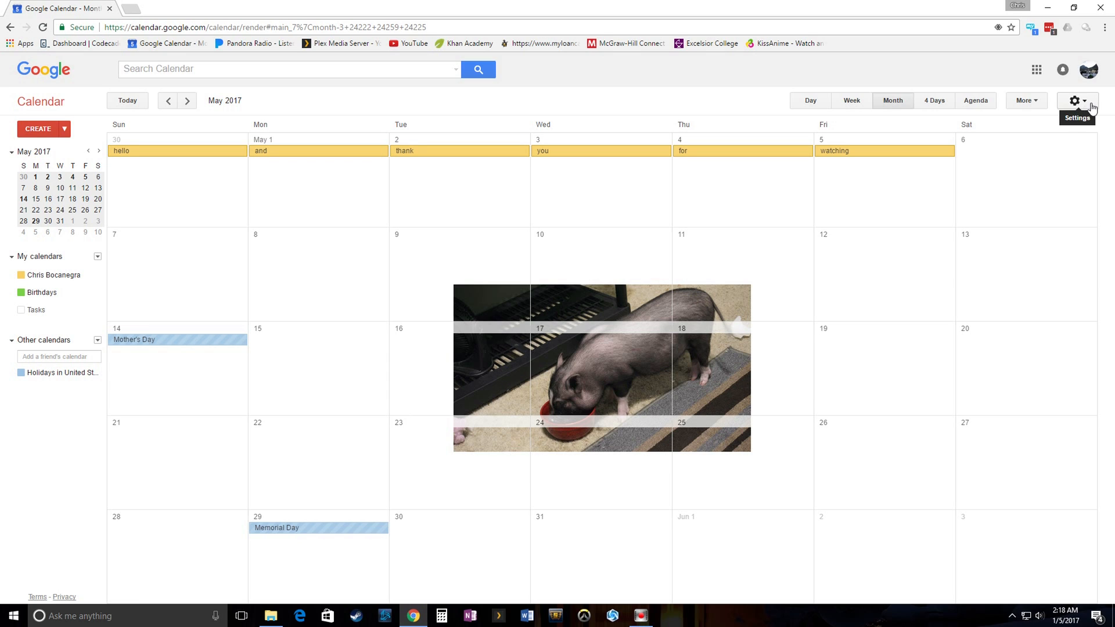
{"action": "left_click", "coordinate": [1076, 101]}
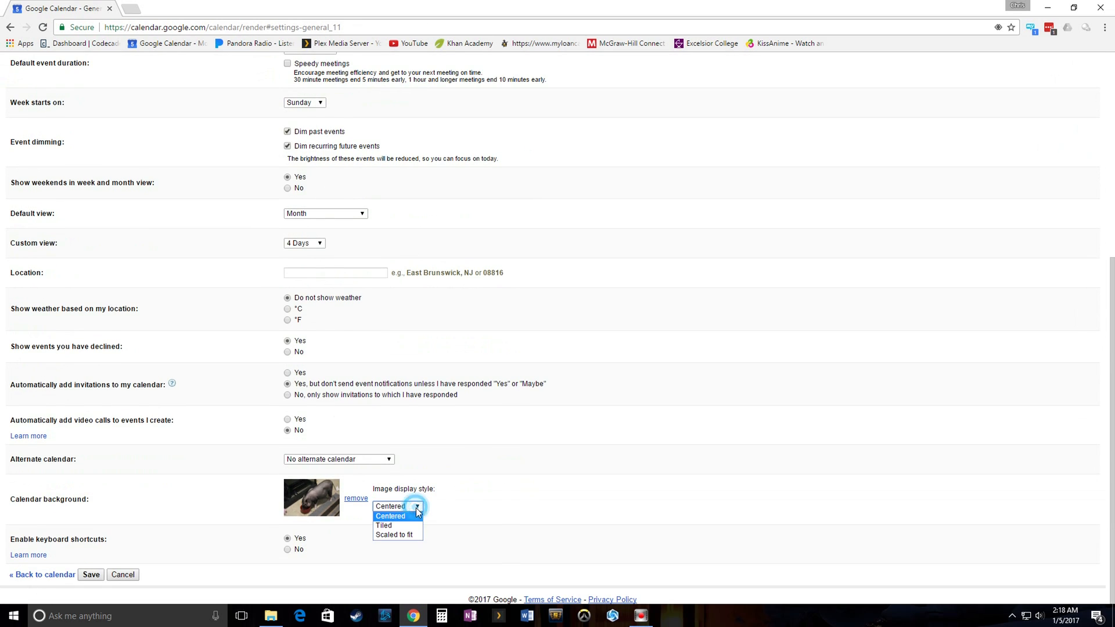
{"action": "left_click", "coordinate": [383, 526]}
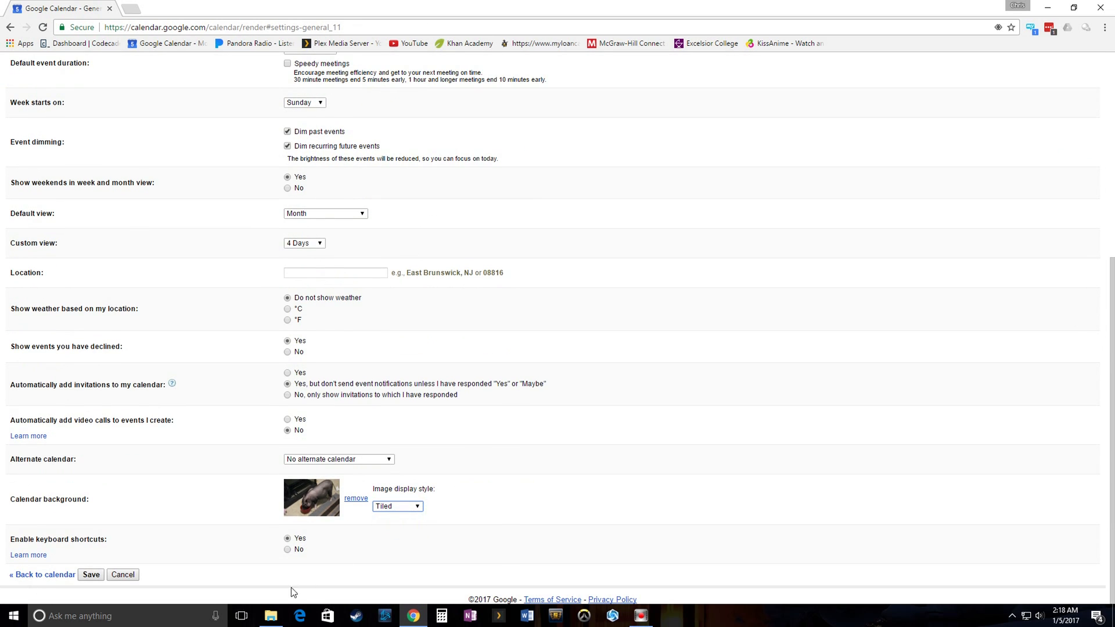
Step: Save the Tiled setting so the pig photo repeats across the May 2017 grid
{"action": "left_click", "coordinate": [90, 574]}
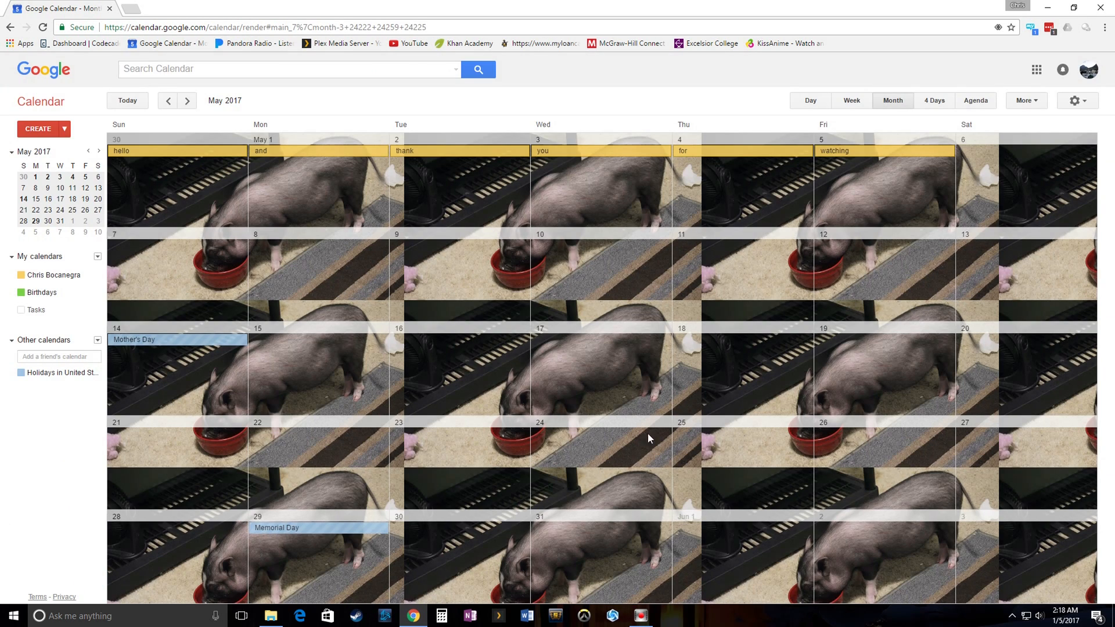
{"action": "mouse_move", "coordinate": [681, 349]}
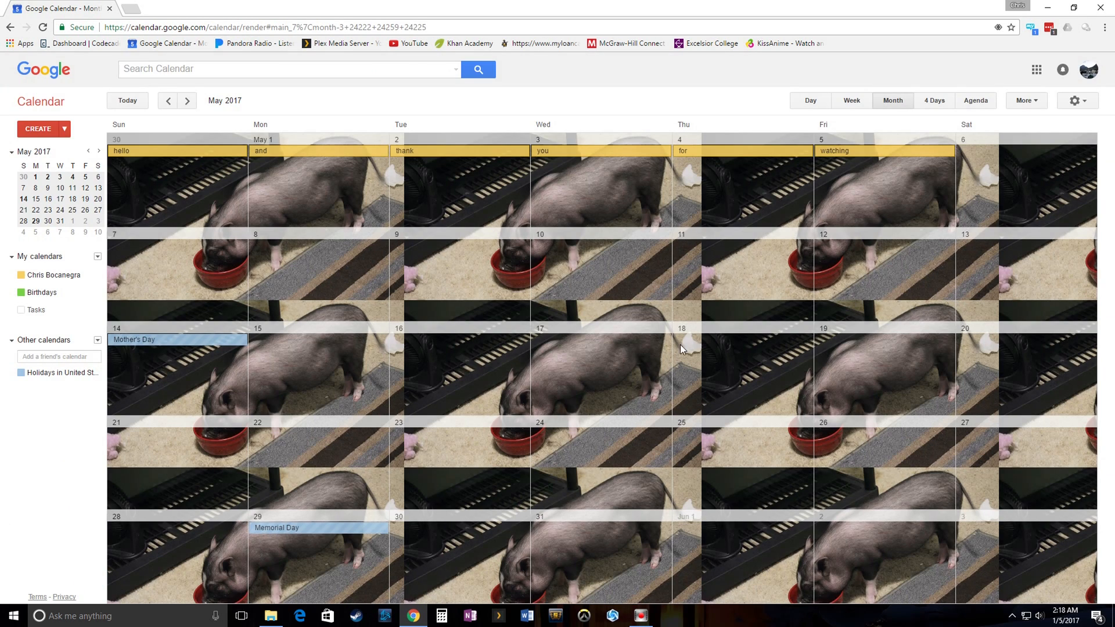
{"action": "mouse_move", "coordinate": [1039, 335]}
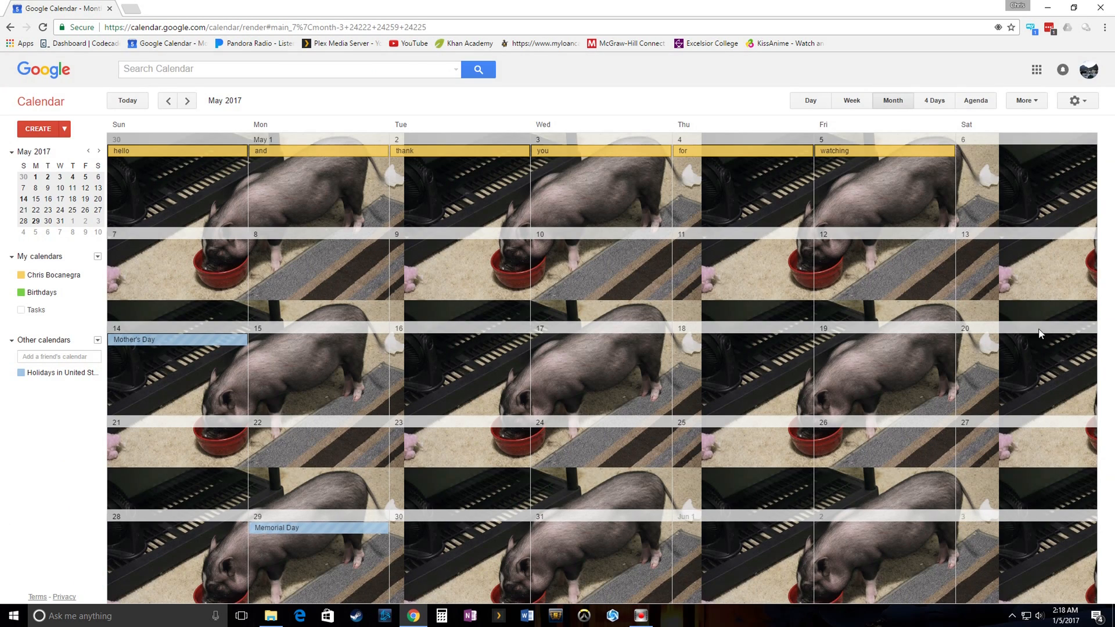
{"action": "mouse_move", "coordinate": [1024, 169]}
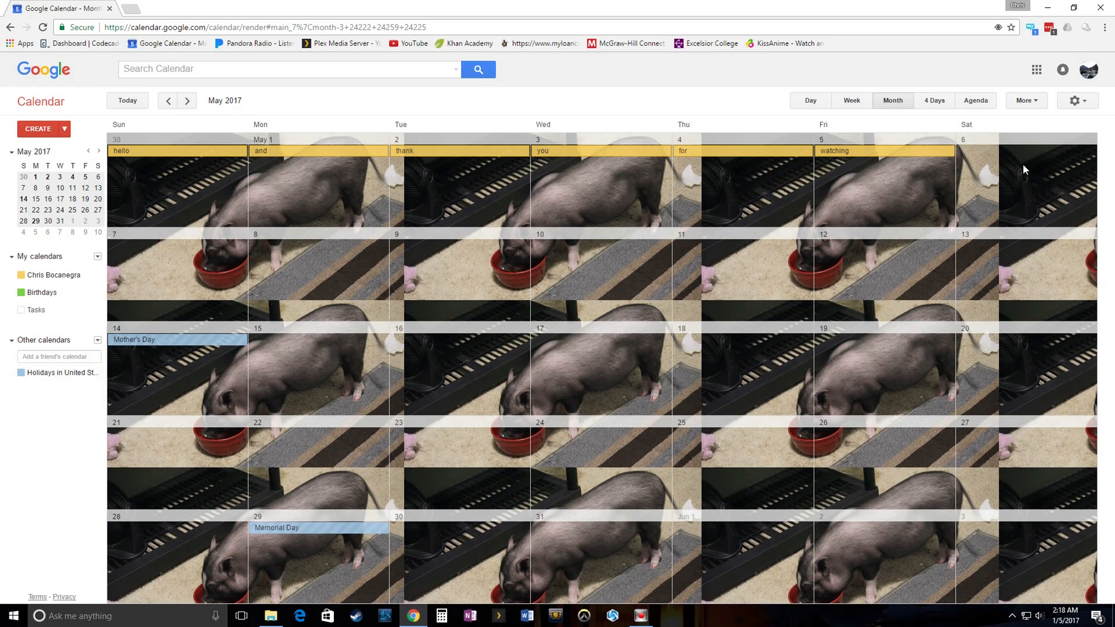
{"action": "left_click", "coordinate": [1075, 101]}
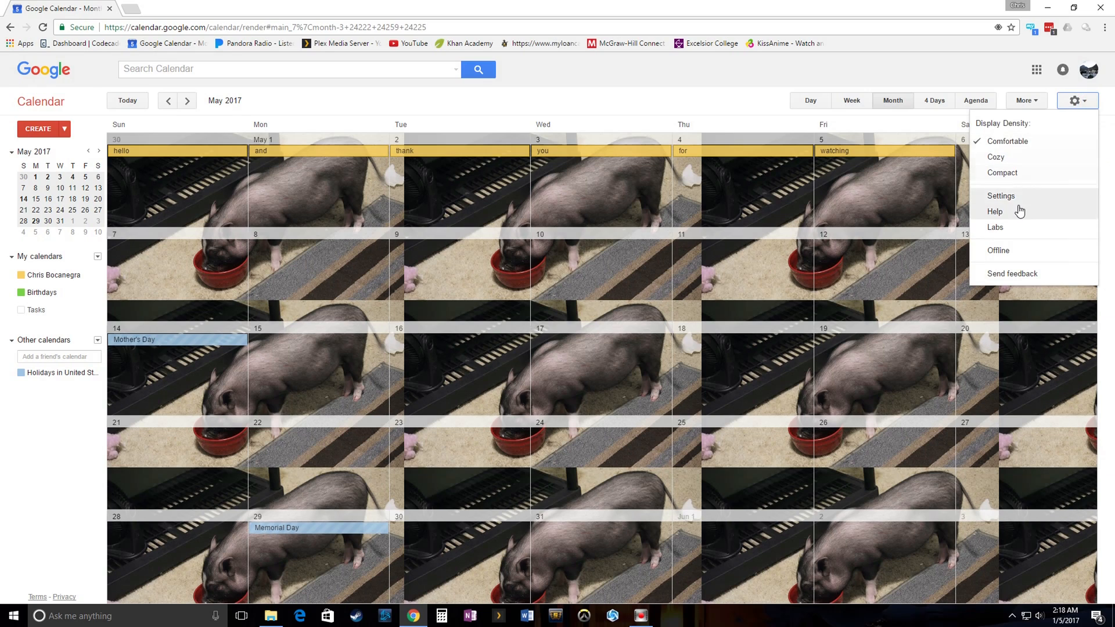
Step: Reopen Settings and choose Scaled to fit in the Image display style dropdown
{"action": "left_click", "coordinate": [1000, 196]}
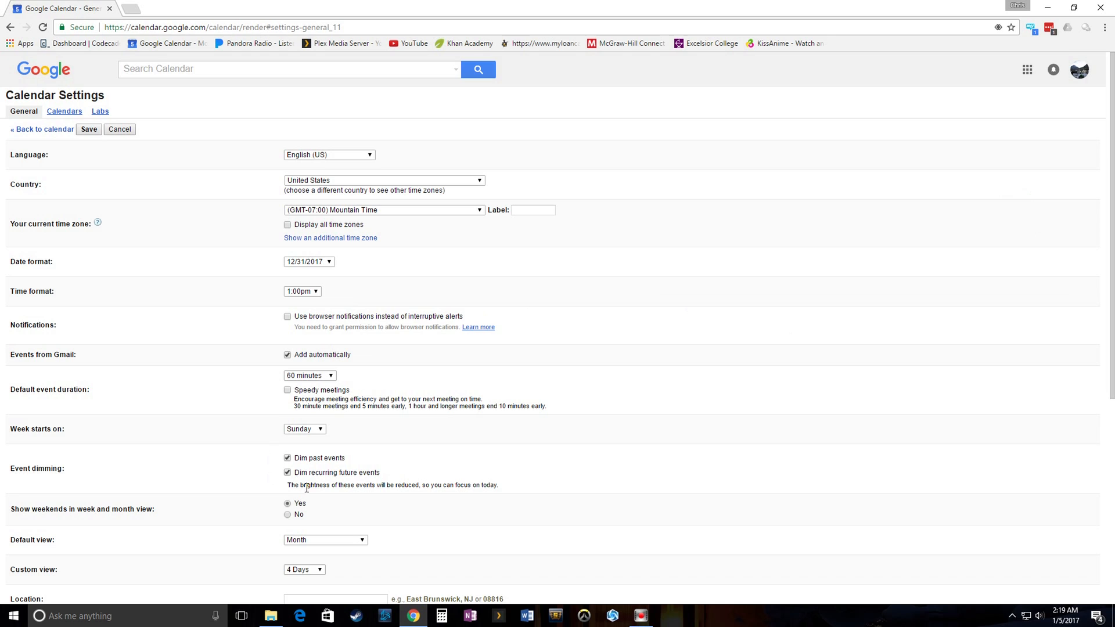
{"action": "scroll", "scroll_direction": "down", "scroll_amount": 3}
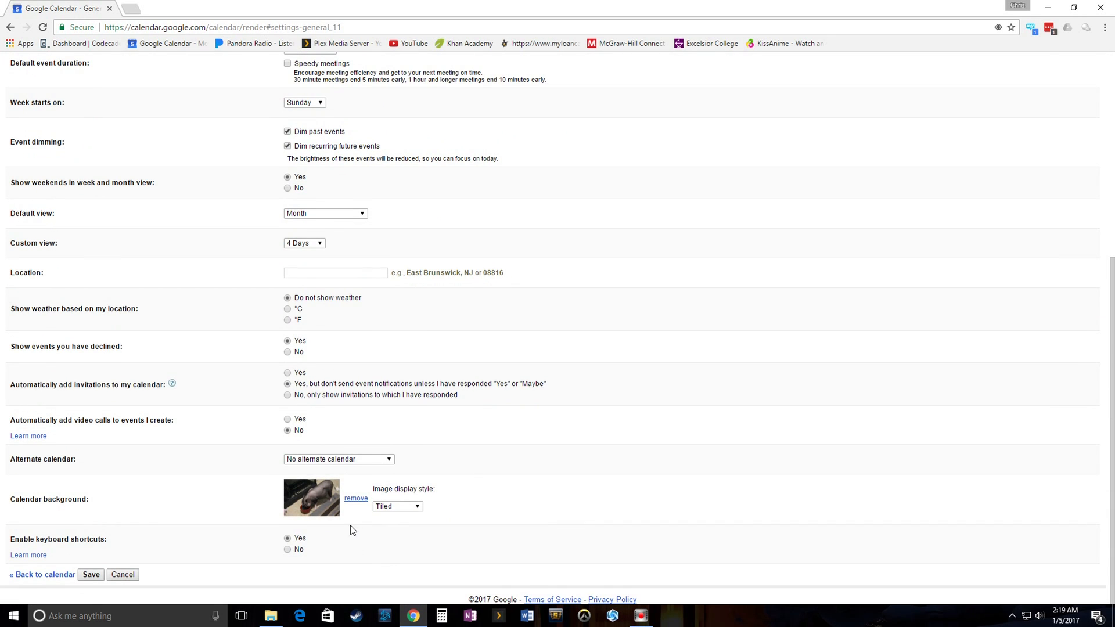
{"action": "left_click", "coordinate": [397, 506]}
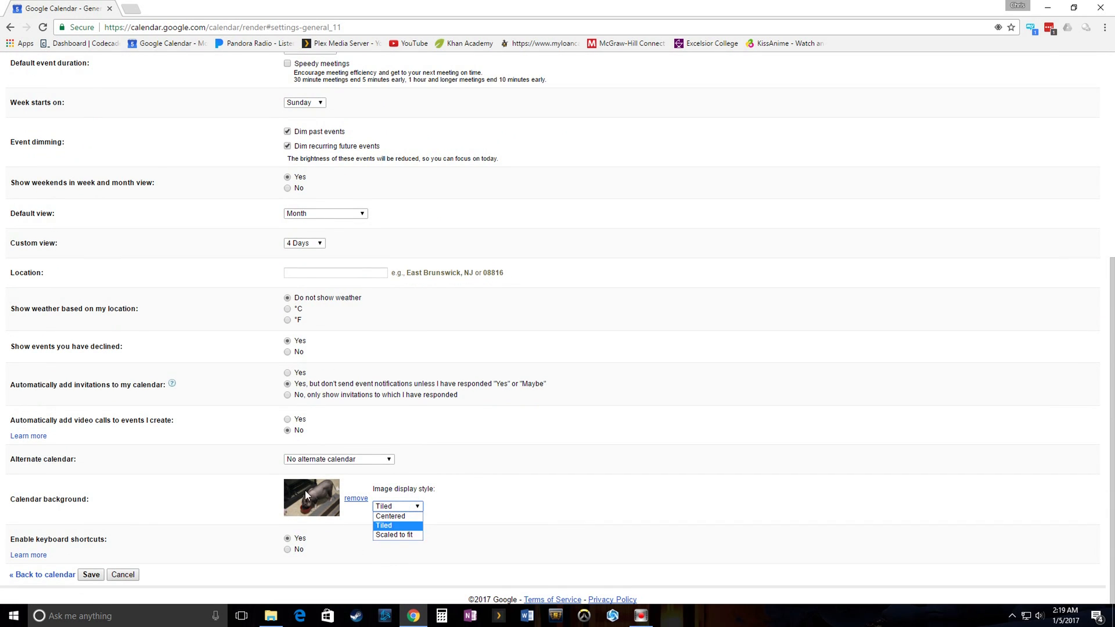
{"action": "mouse_move", "coordinate": [400, 531]}
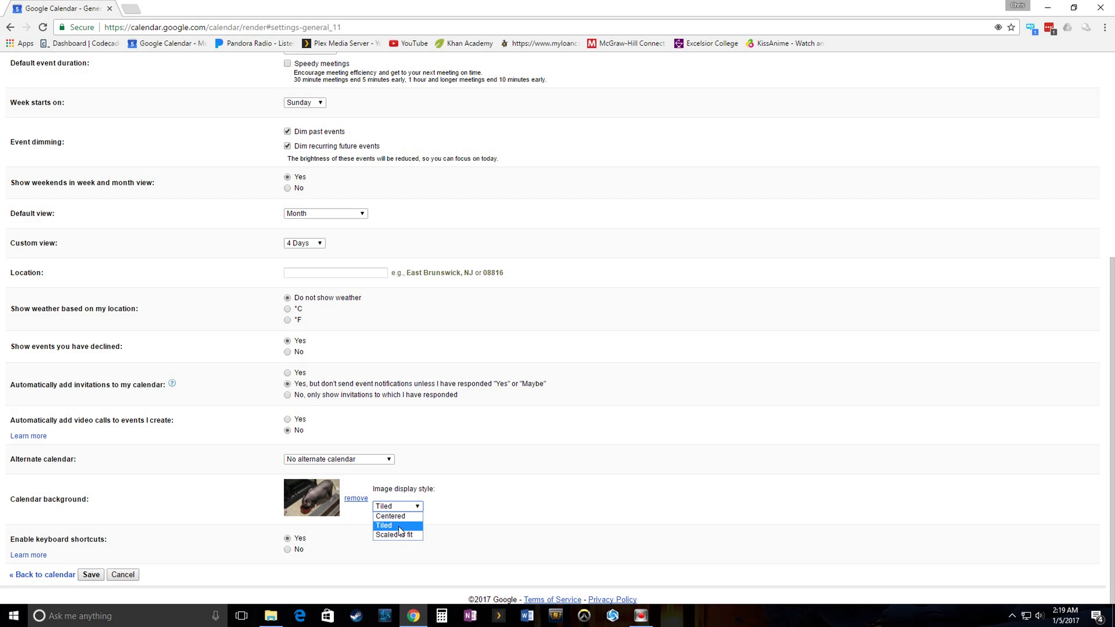
{"action": "left_click", "coordinate": [393, 535]}
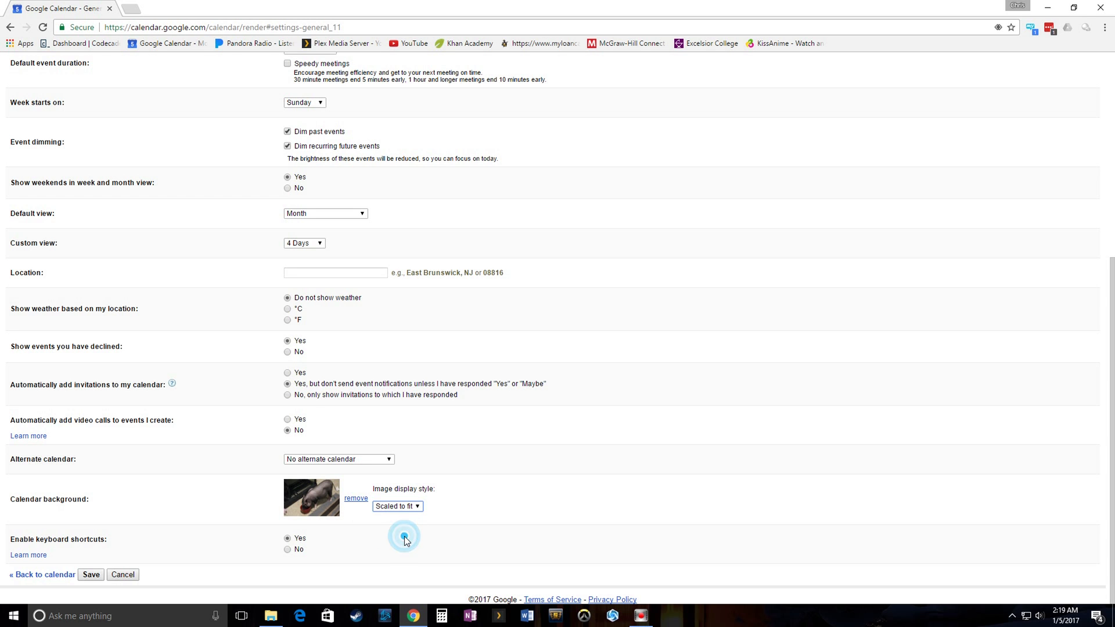
Step: Save Scaled to fit so one large pig photo fills the May 2017 background
{"action": "left_click", "coordinate": [90, 574]}
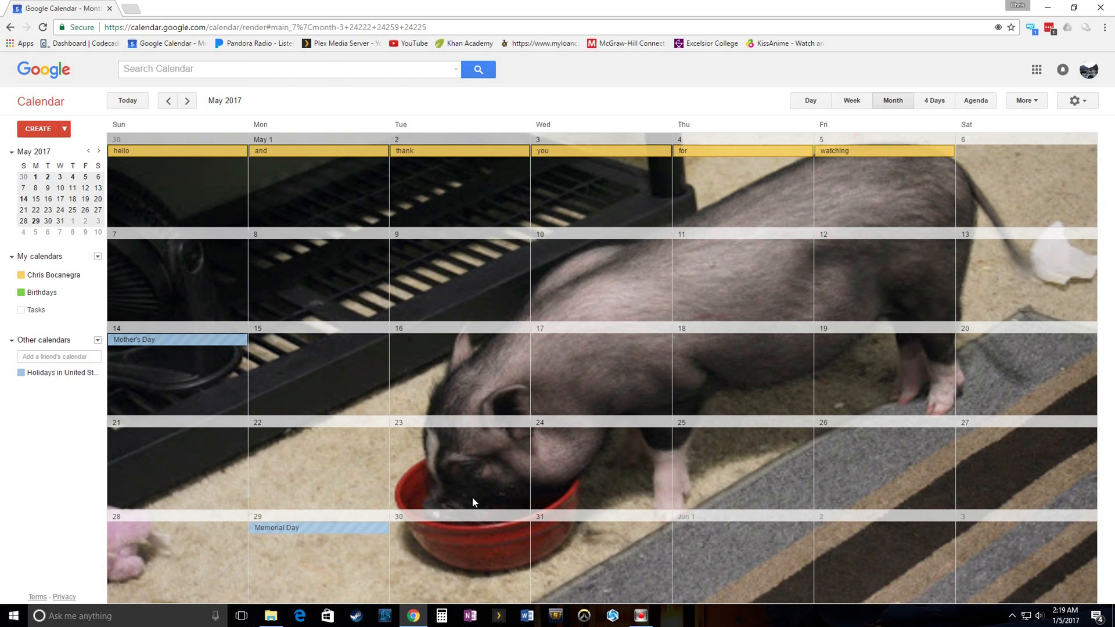
{"action": "mouse_move", "coordinate": [390, 475]}
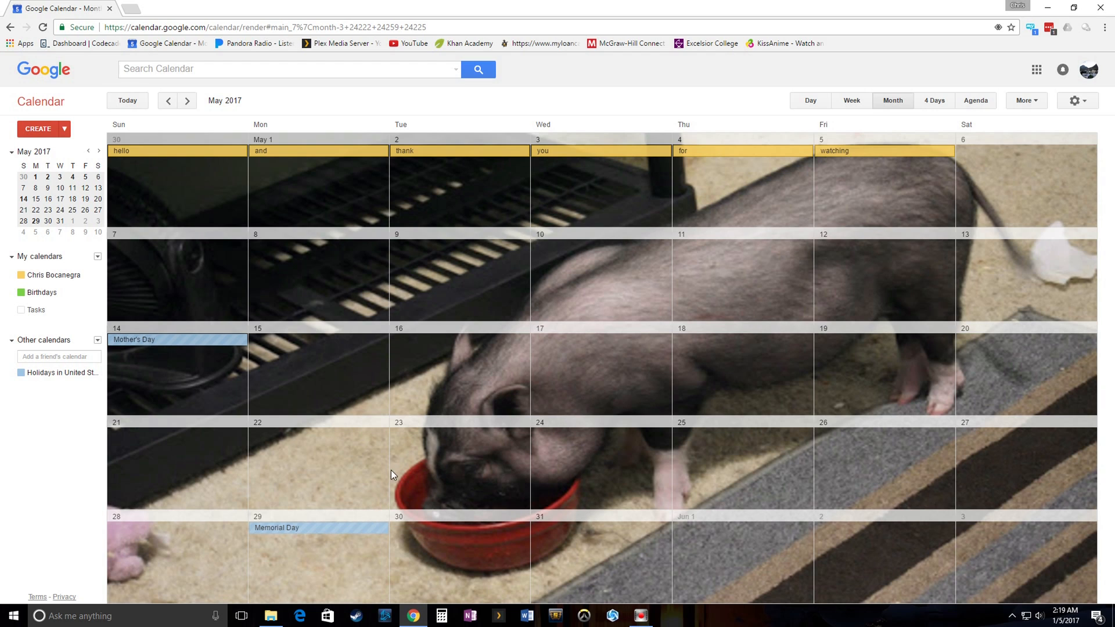
{"action": "mouse_move", "coordinate": [974, 254]}
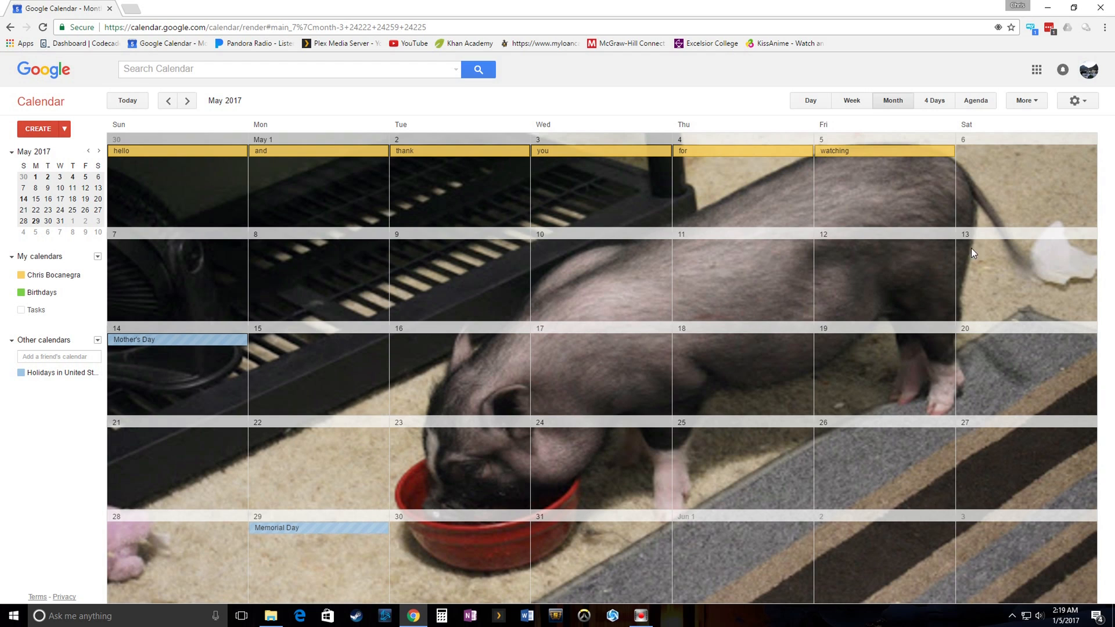
{"action": "mouse_move", "coordinate": [715, 287]}
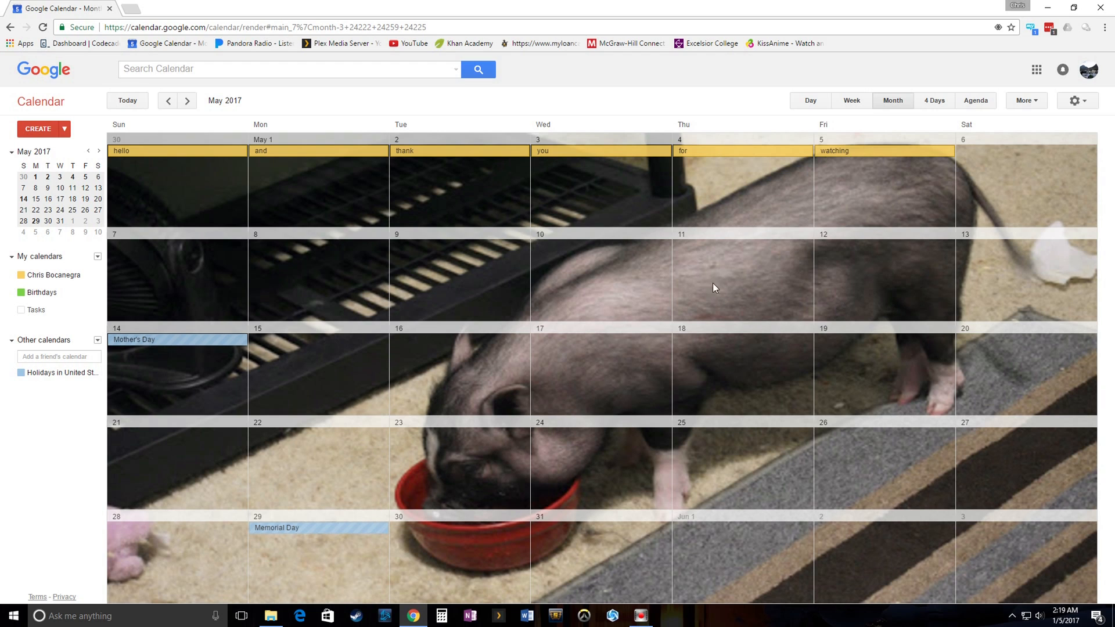
{"action": "mouse_move", "coordinate": [576, 567]}
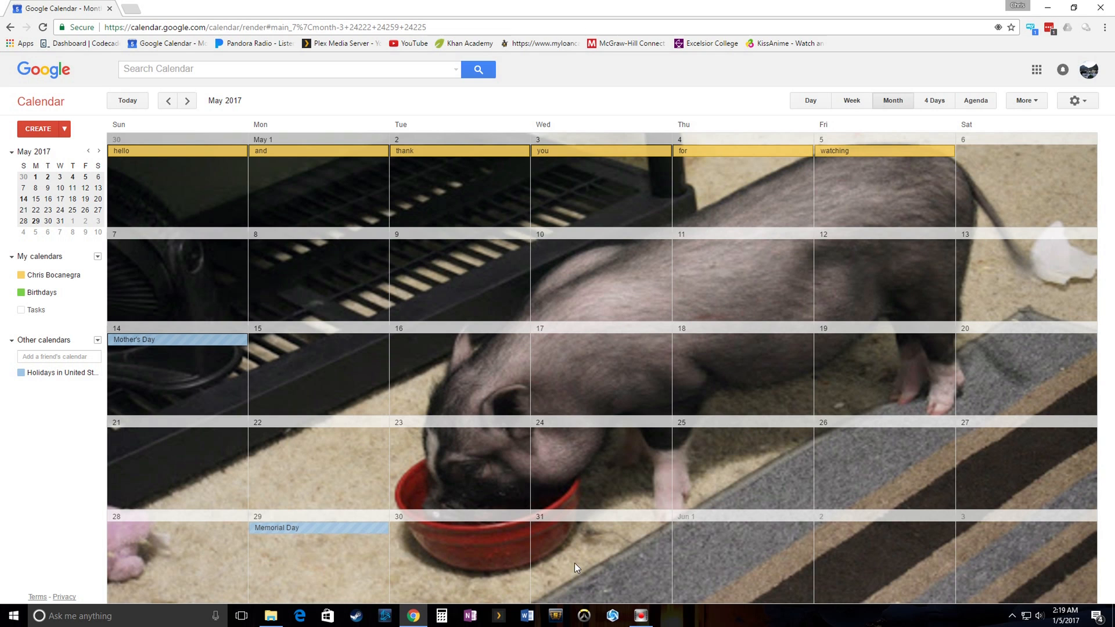
{"action": "mouse_move", "coordinate": [631, 301]}
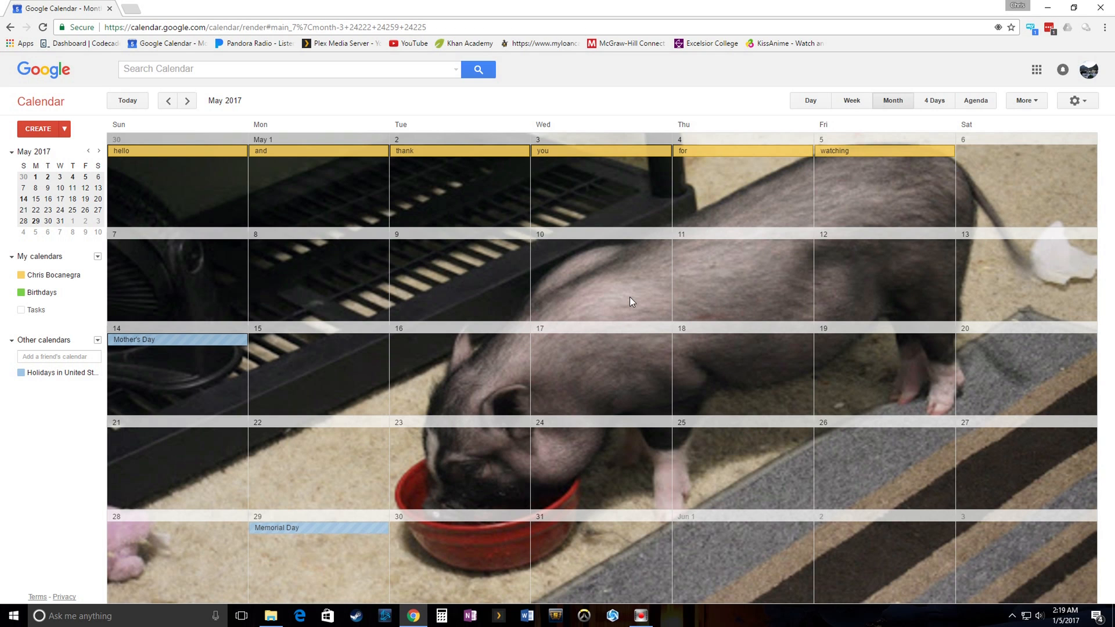
{"action": "mouse_move", "coordinate": [279, 463]}
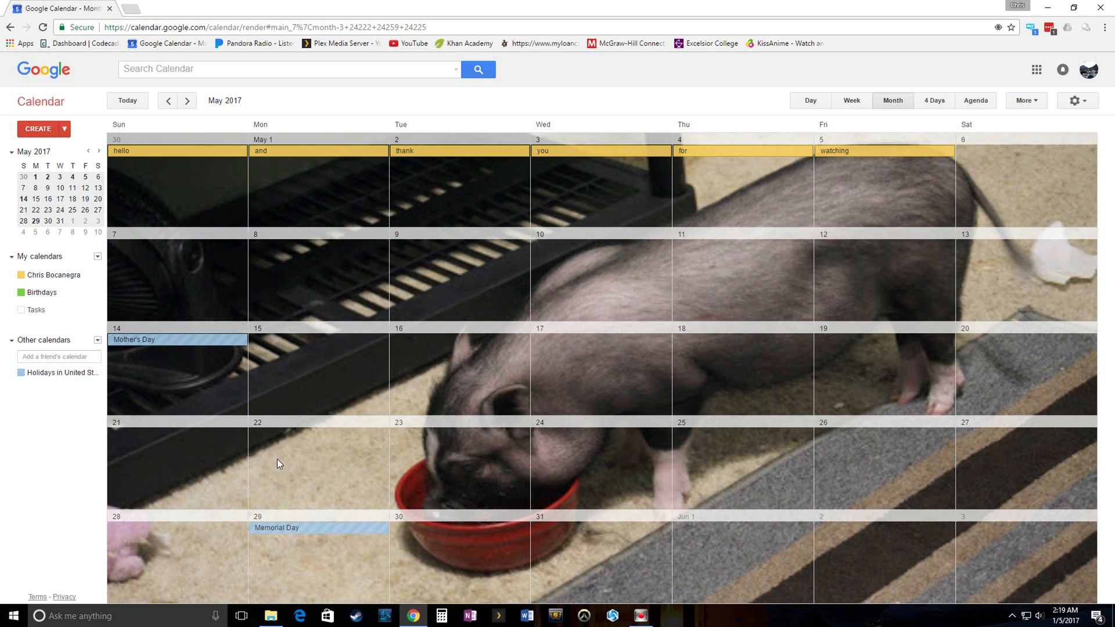
{"action": "mouse_move", "coordinate": [759, 435]}
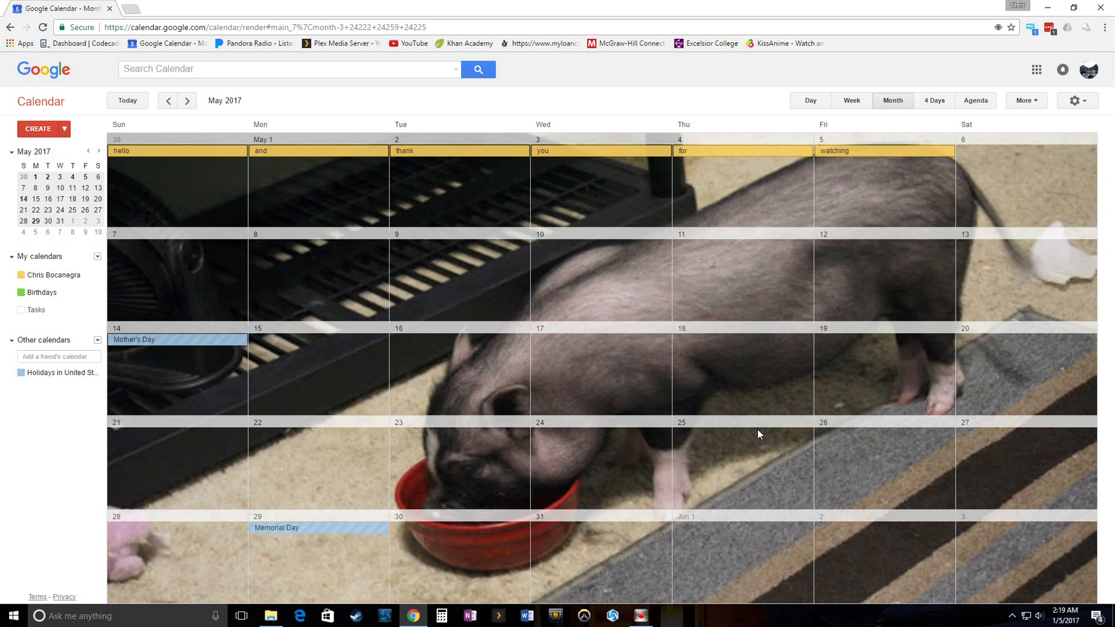